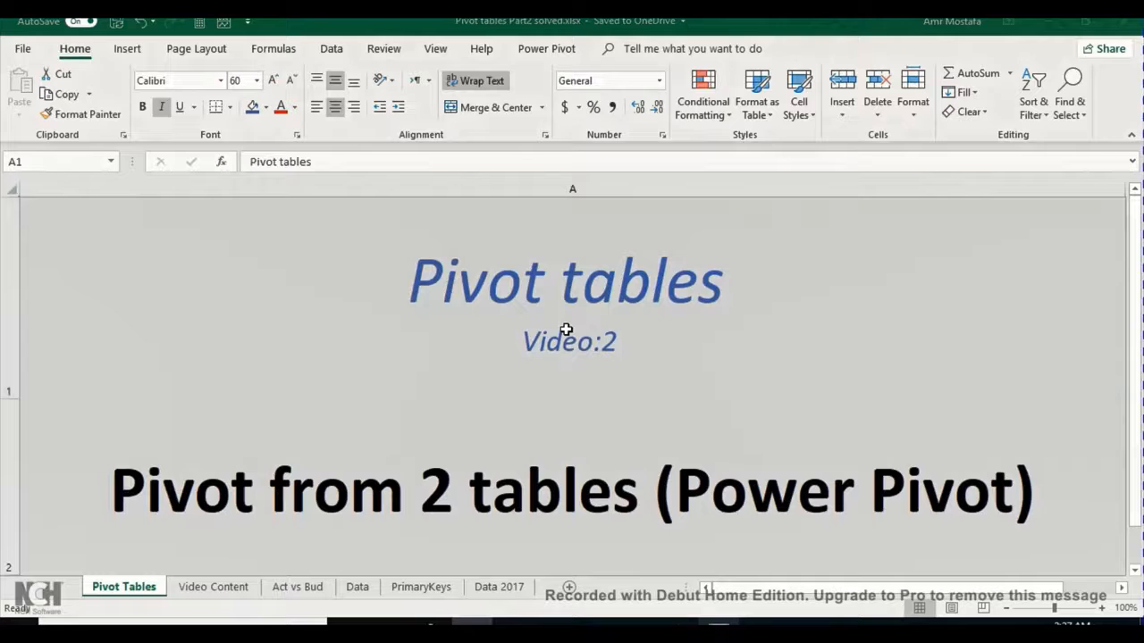
mouse_move(440, 443)
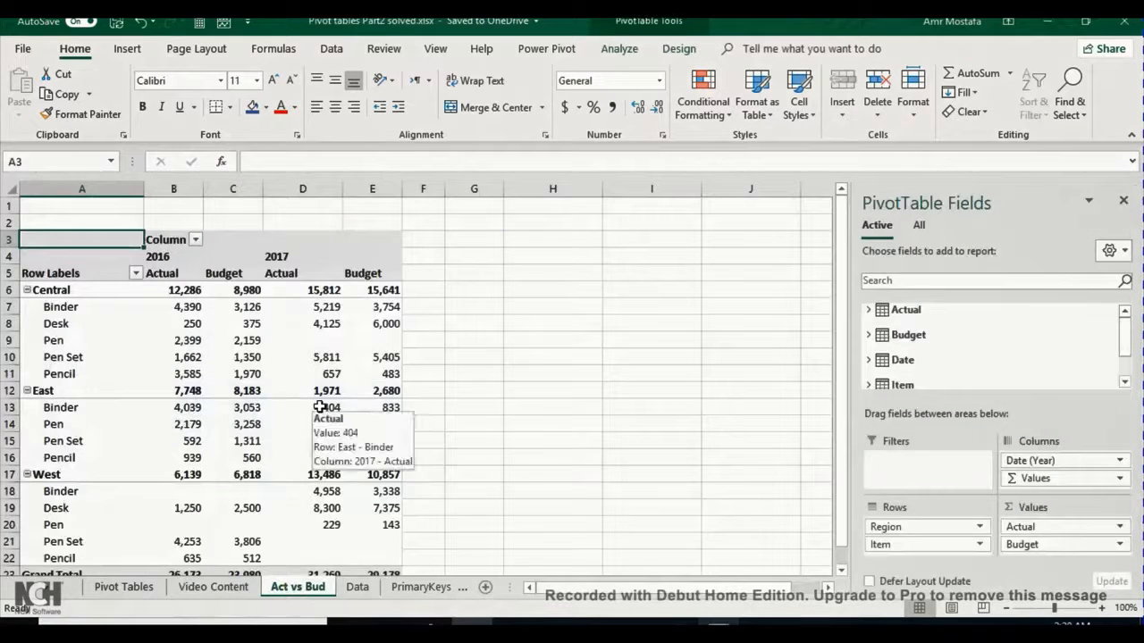
mouse_move(234, 358)
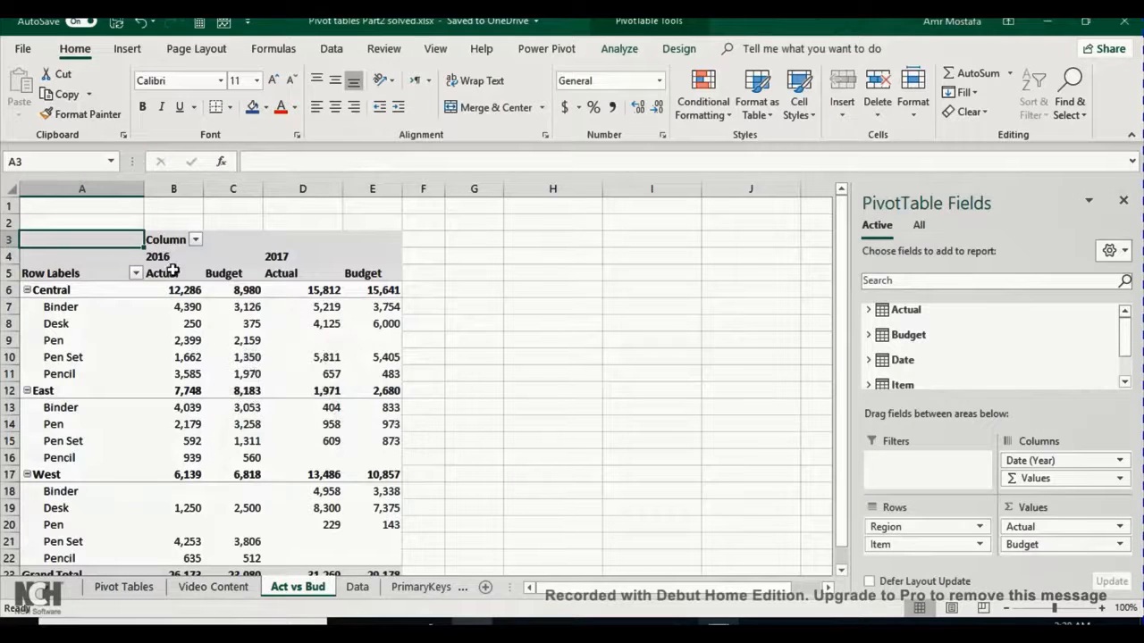
Review the pivot layout and browse the PivotTable Fields list toward the Actual table.
click(302, 257)
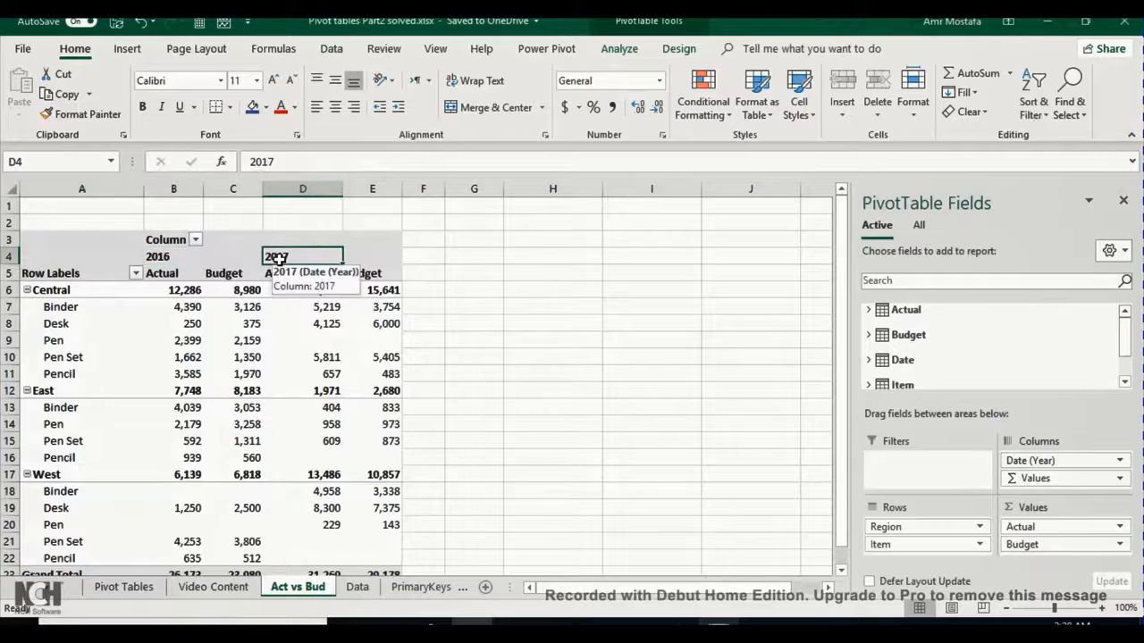
mouse_move(230, 324)
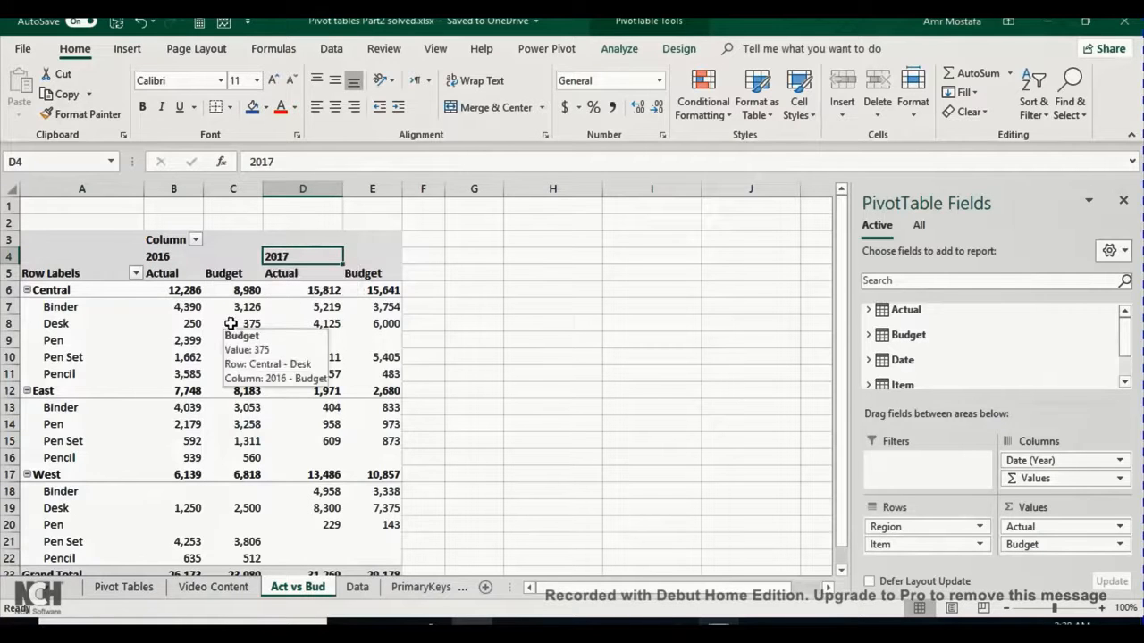
mouse_move(196, 324)
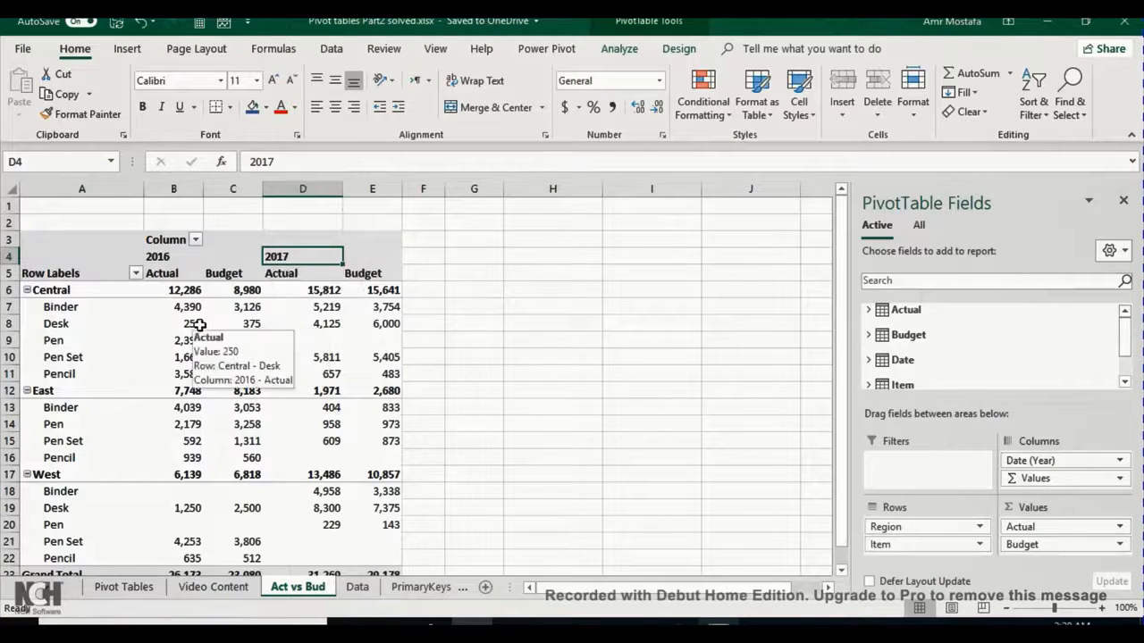
mouse_move(157, 340)
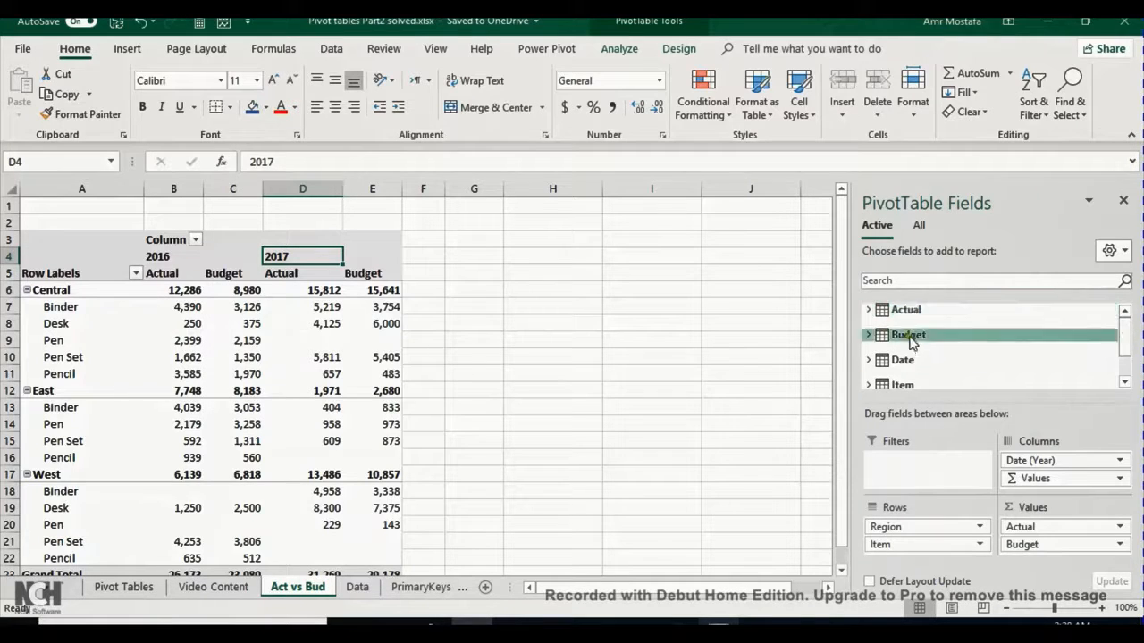
mouse_move(1055, 390)
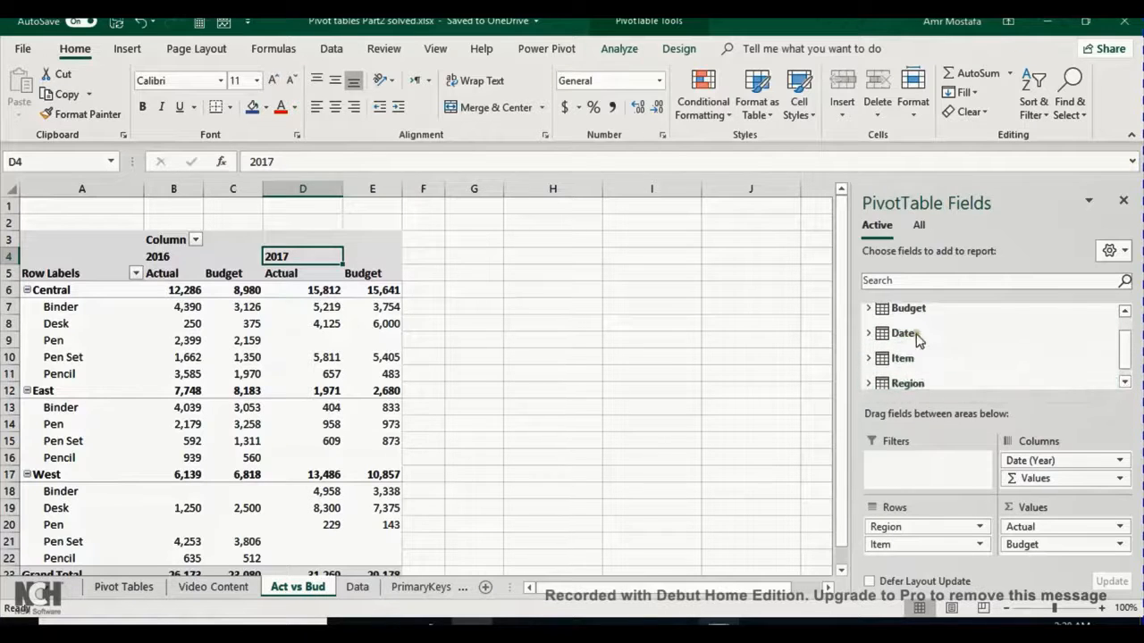
mouse_move(912, 326)
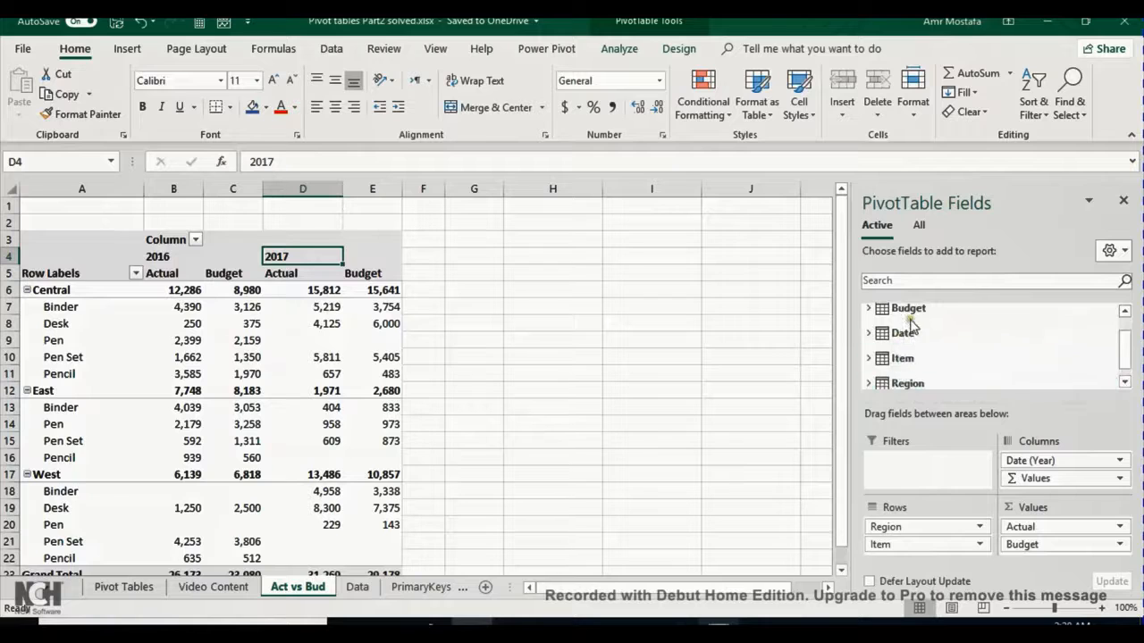
scroll(up, 3)
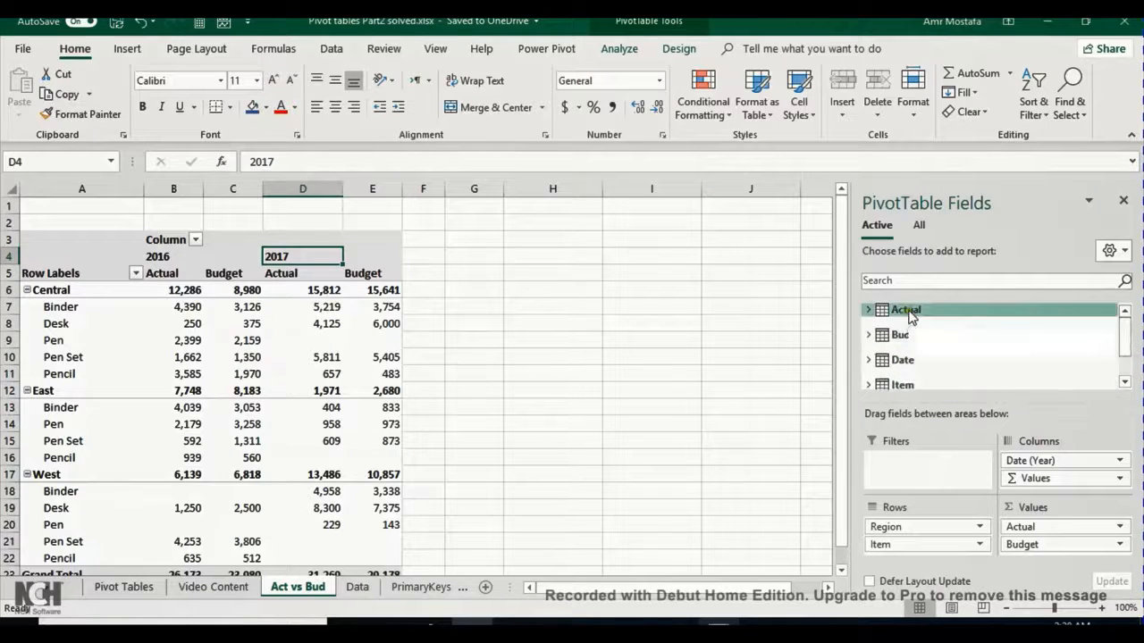
mouse_move(905, 311)
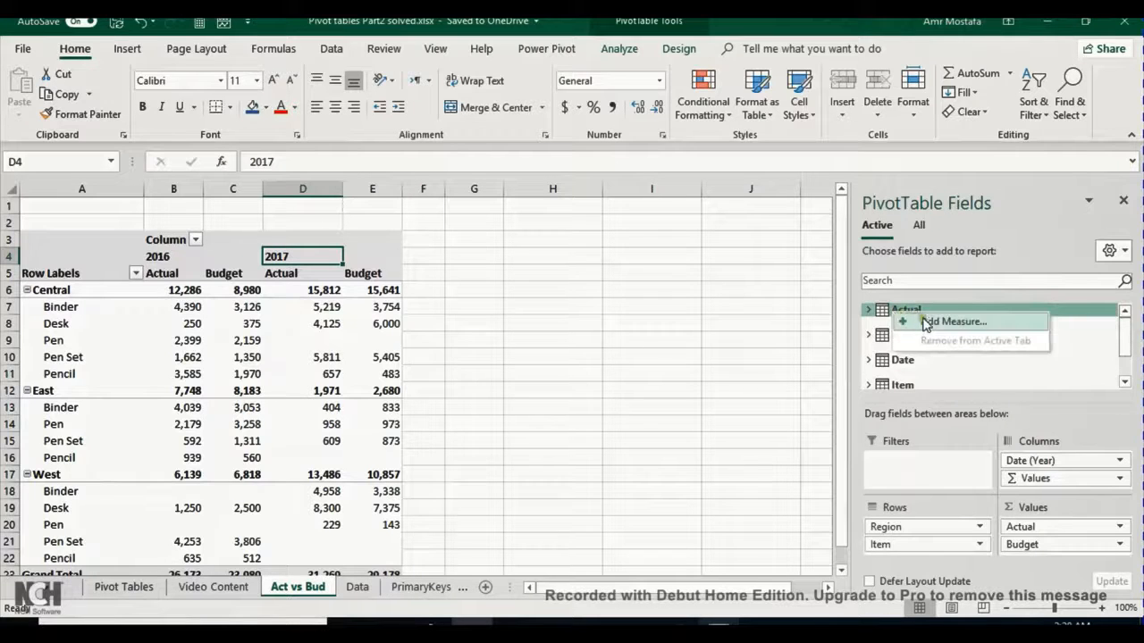
Start a new measure kept on the Actual table and name it 'Act vs Bug'.
click(953, 322)
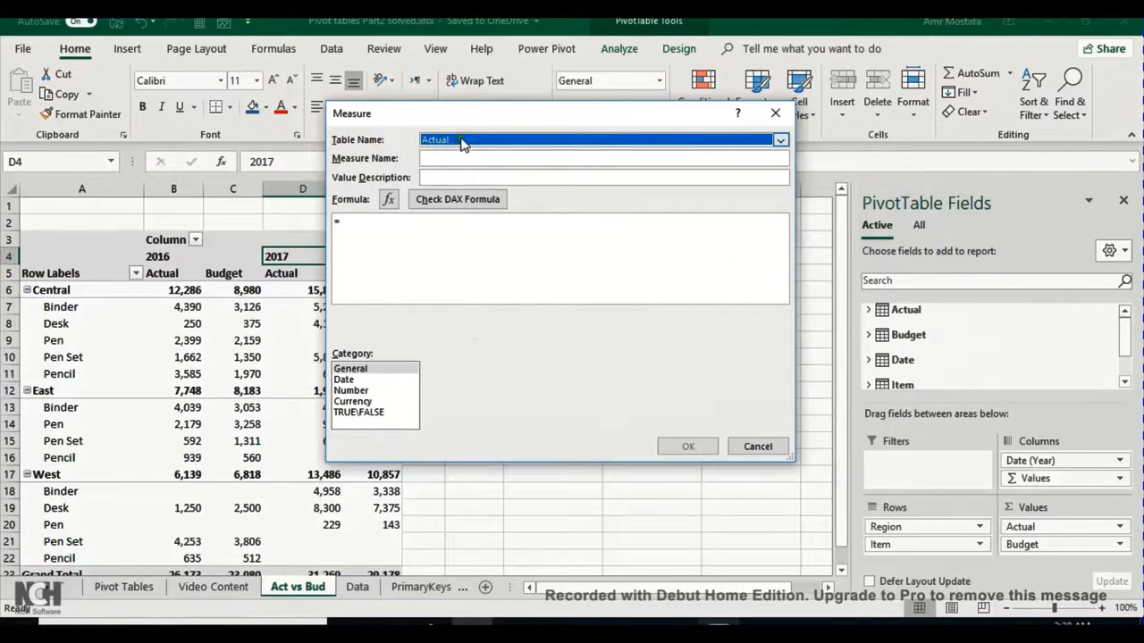
click(777, 139)
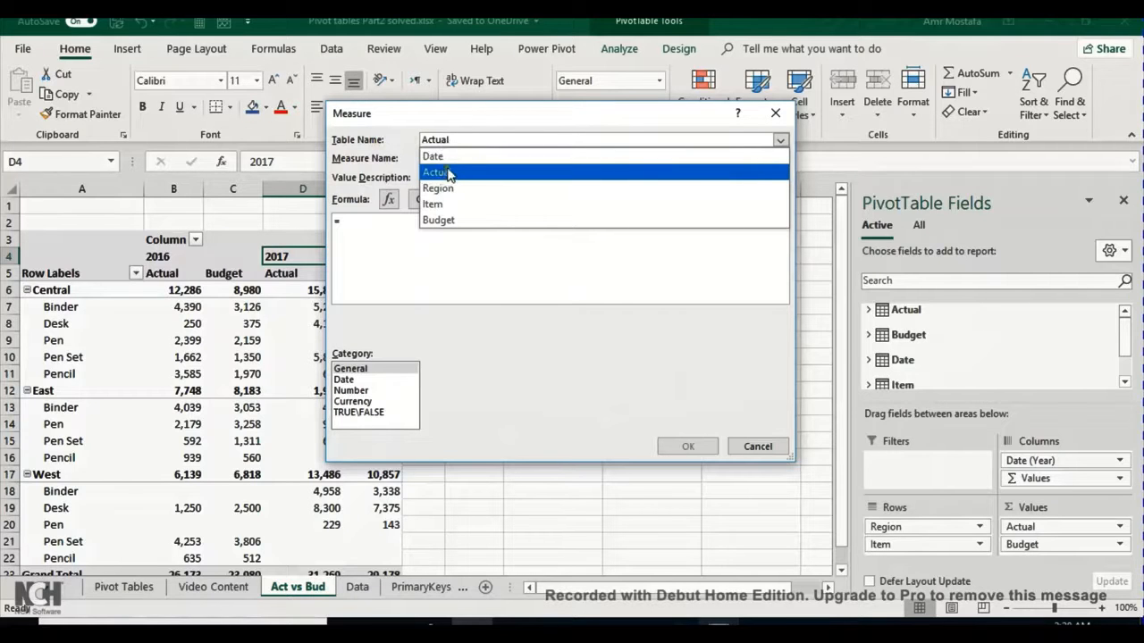
click(436, 172)
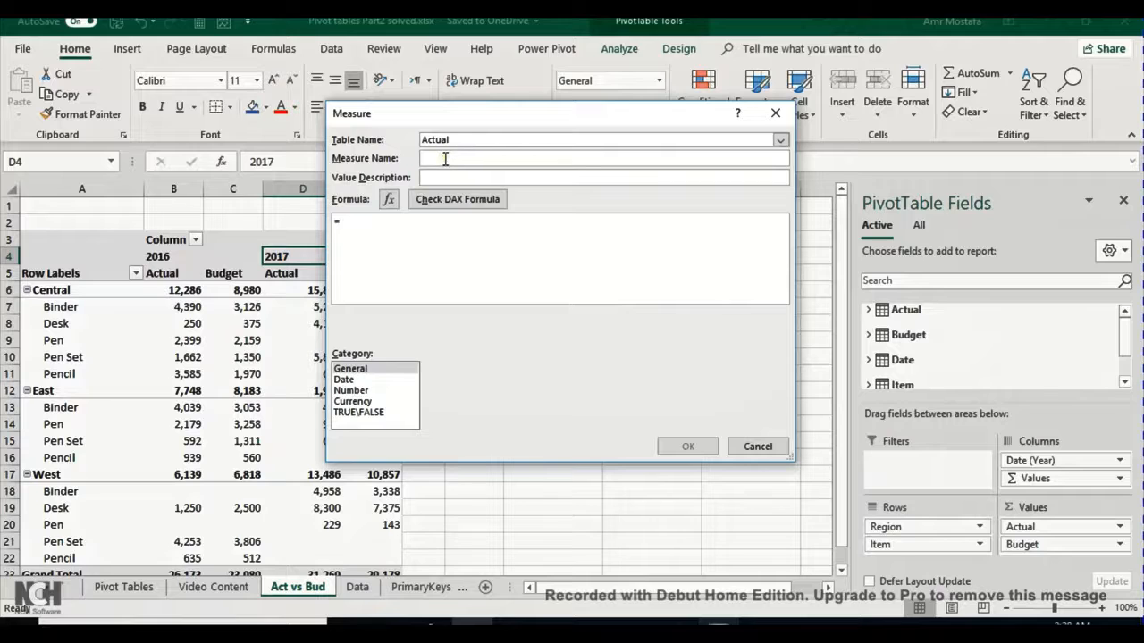
text(Ad)
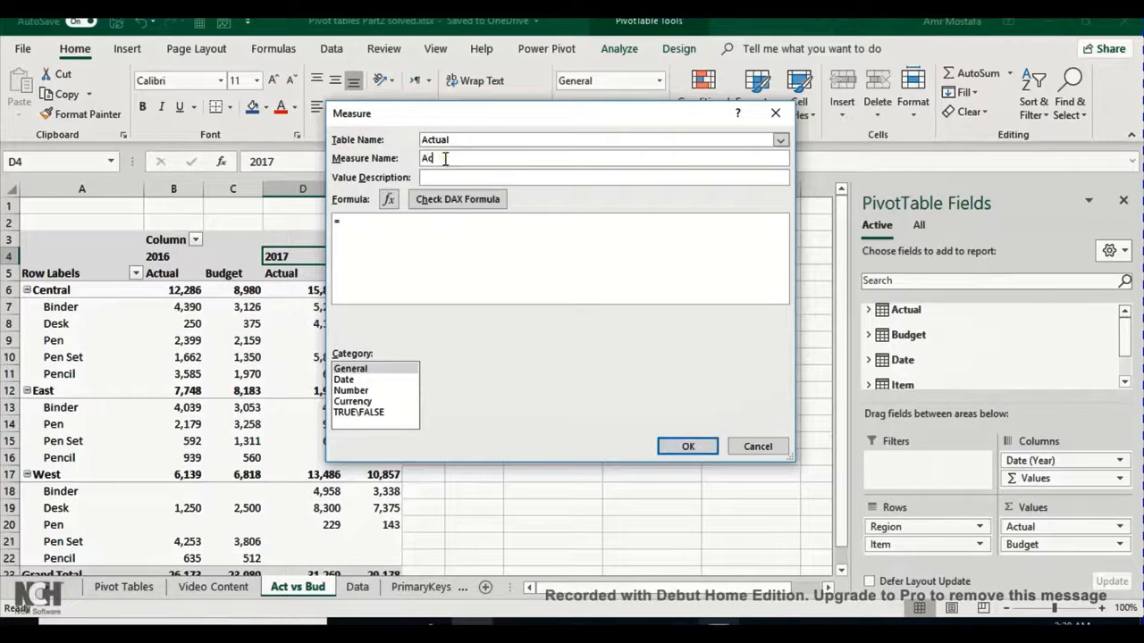
text(ct vs Bu)
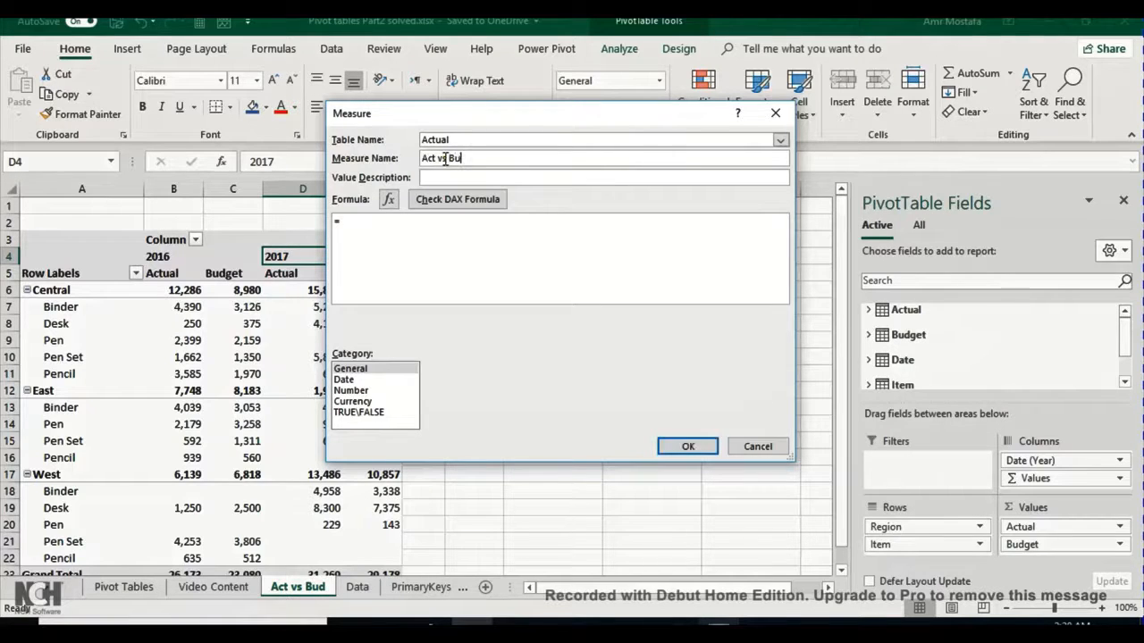
text(g)
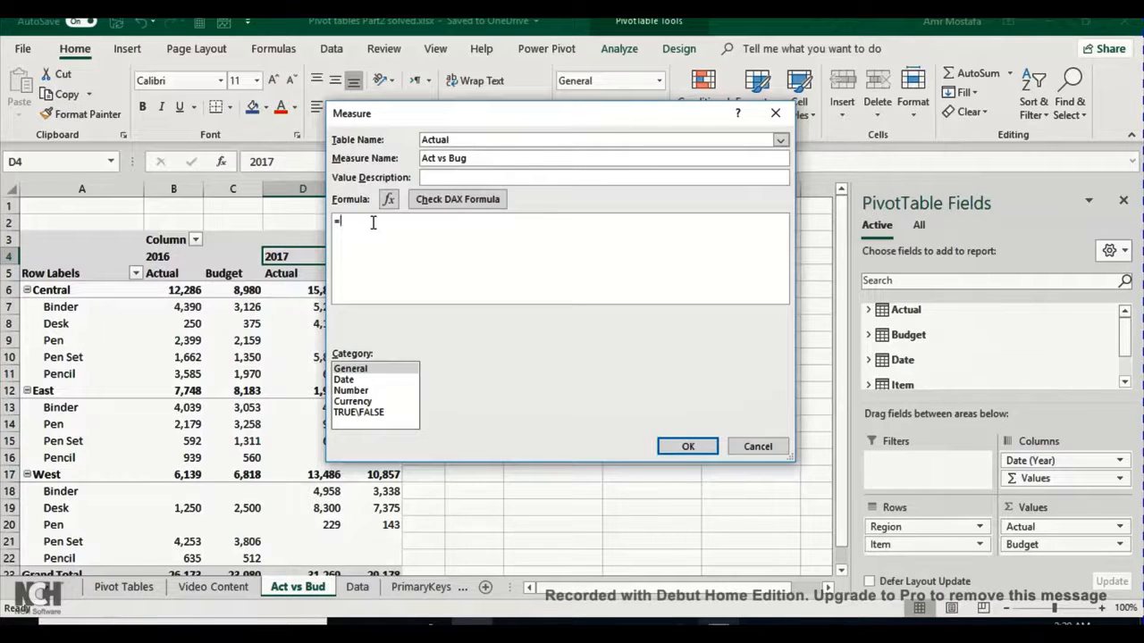
Enter the formula =sum(Actual[Value])-sum(Budget[Value]) using the IntelliSense column list.
text(sum()
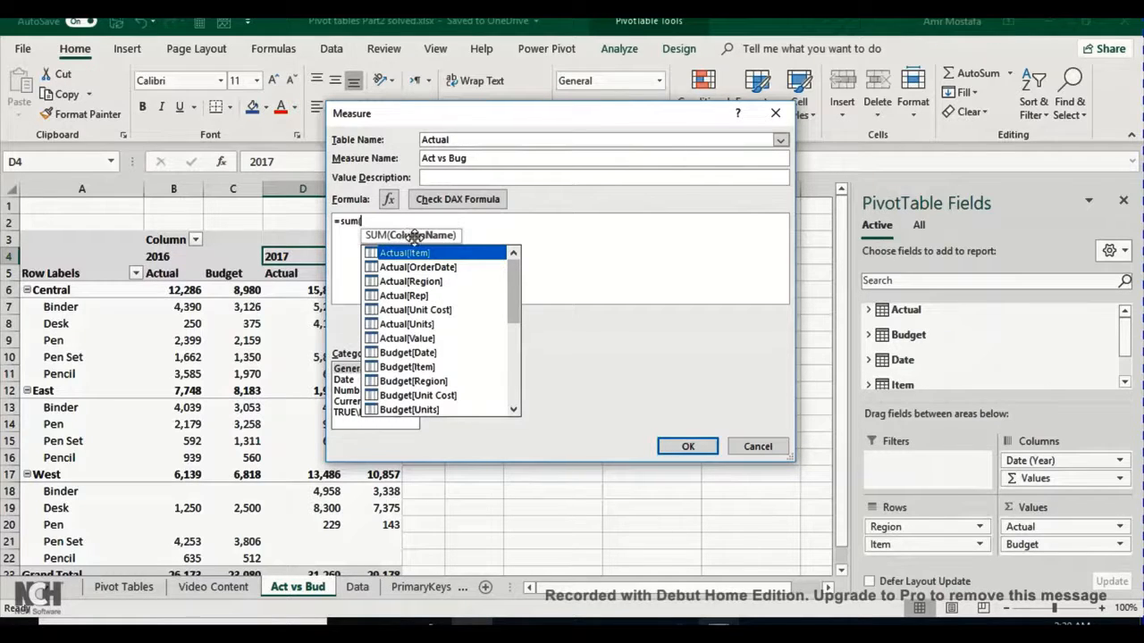
mouse_move(390, 236)
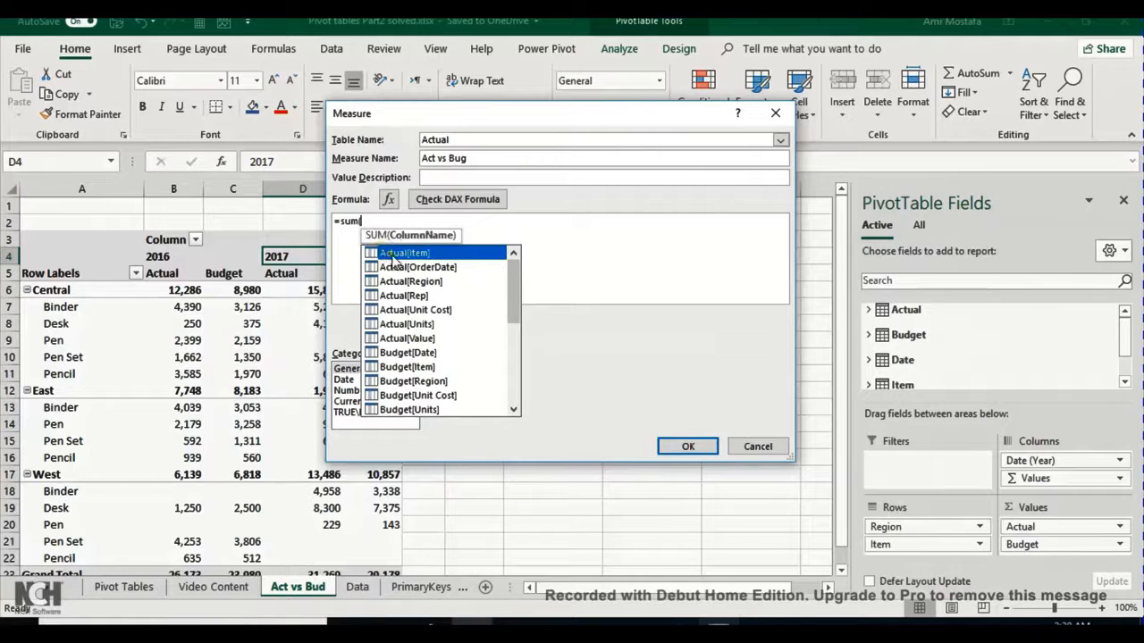
scroll(down, 3)
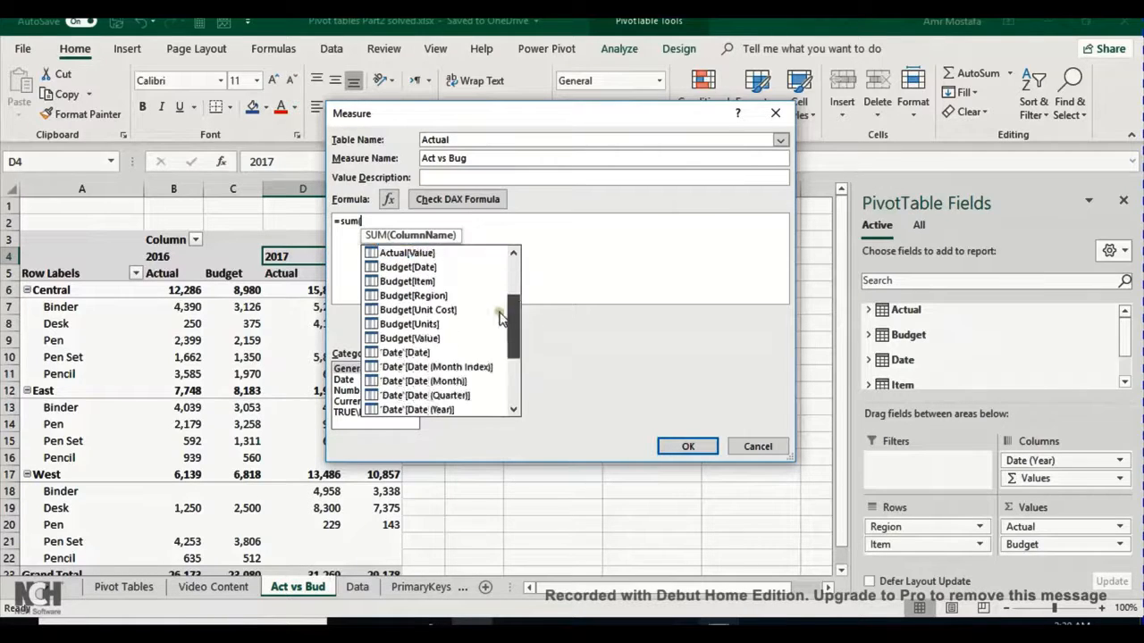
scroll(down, 3)
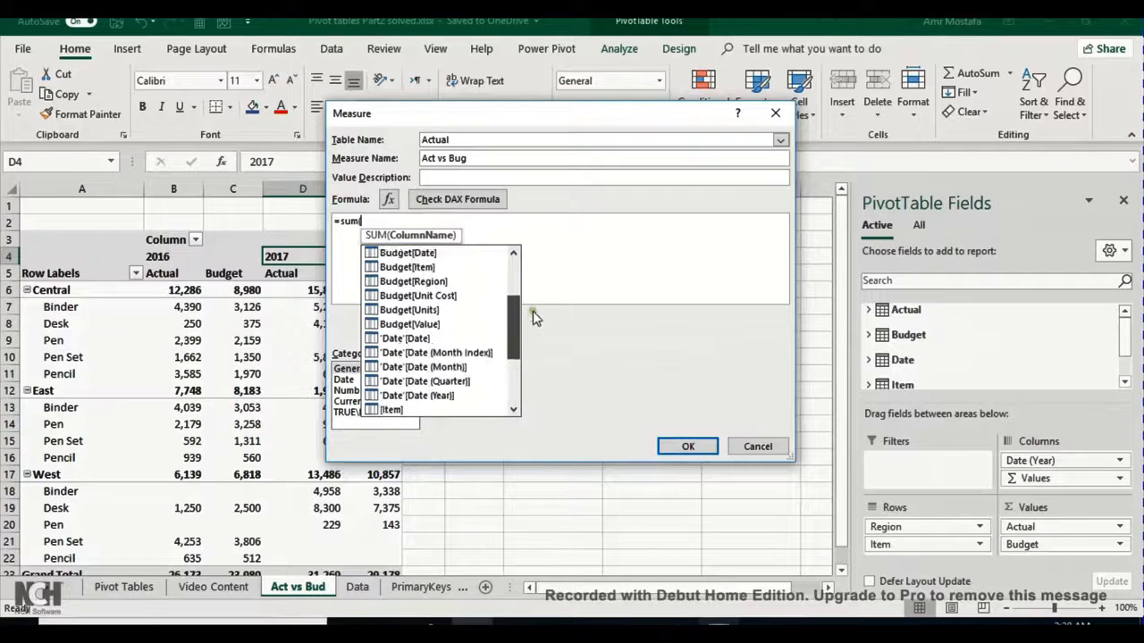
scroll(up, 3)
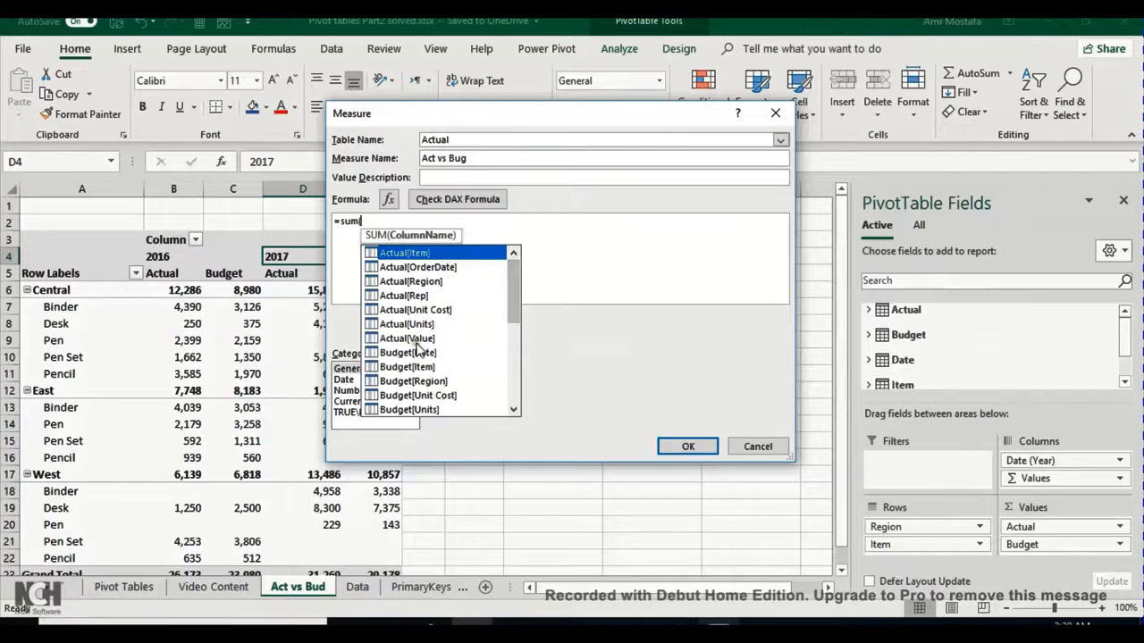
mouse_move(392, 361)
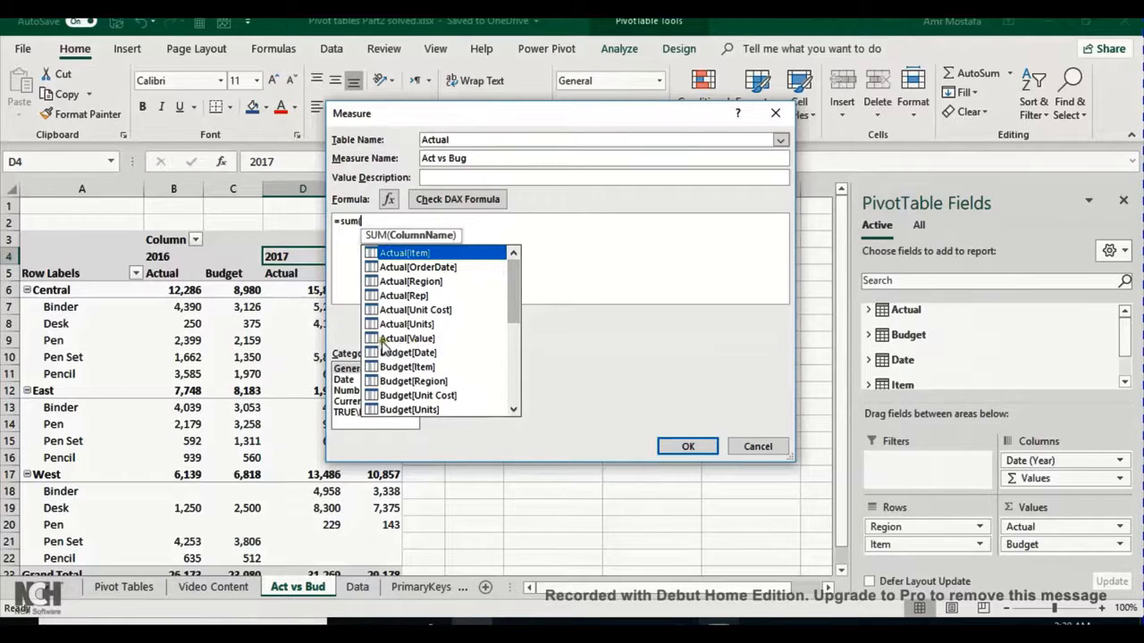
mouse_move(401, 347)
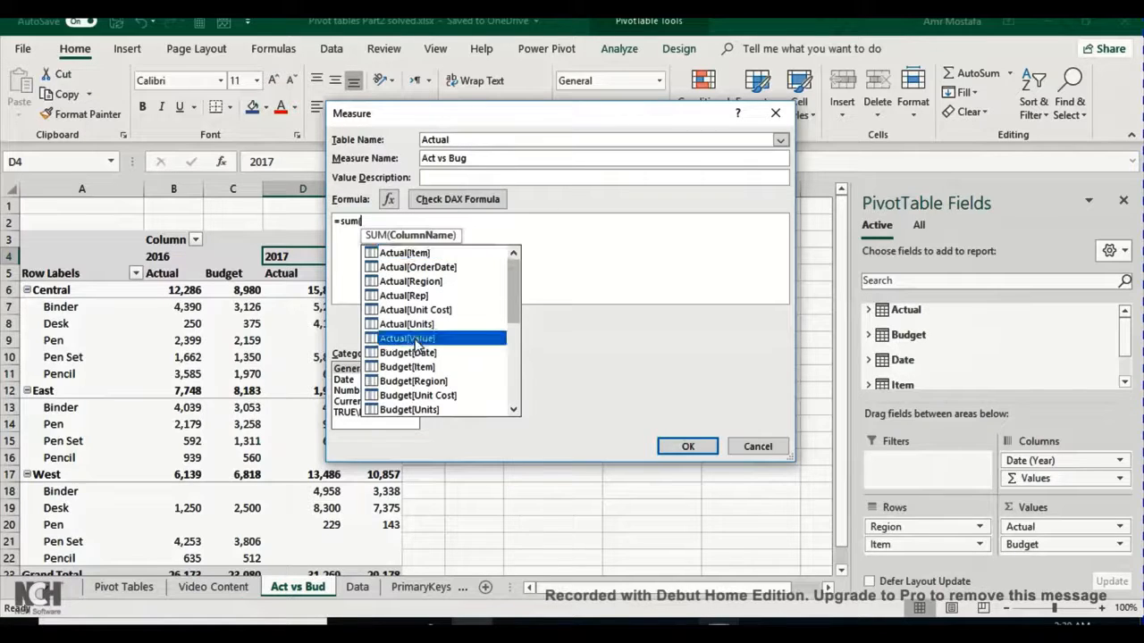
click(408, 338)
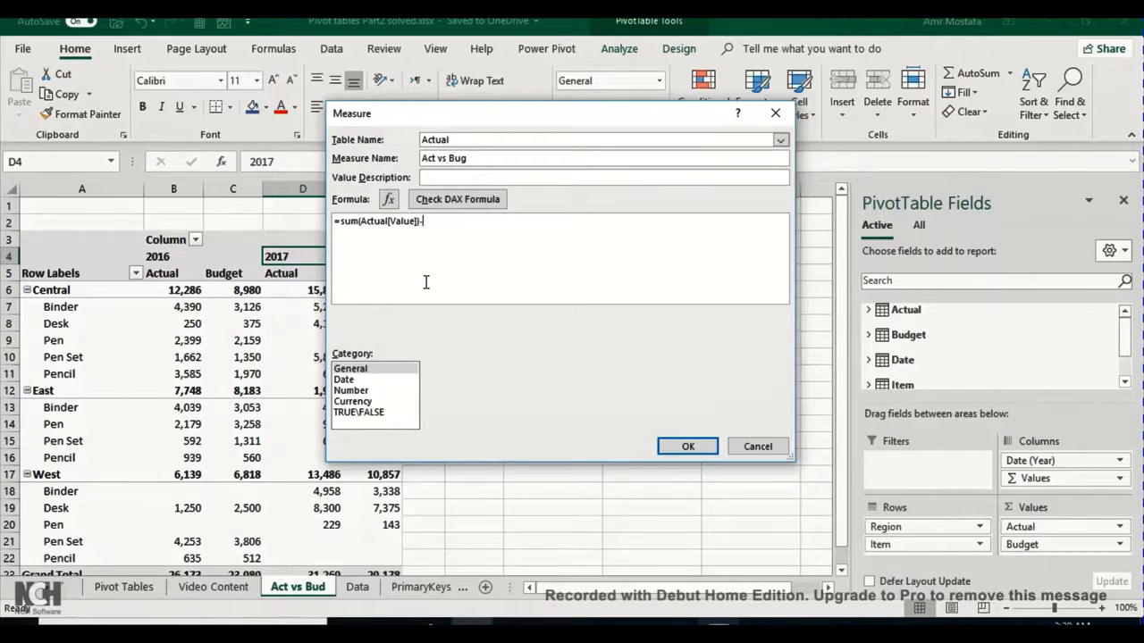
text(-sum()
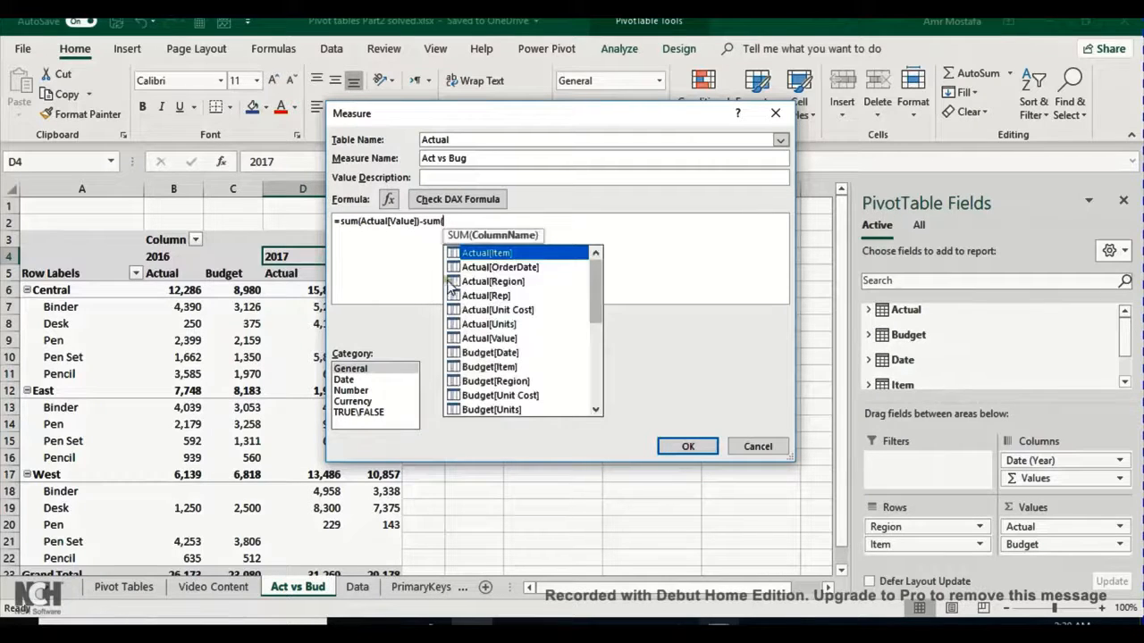
scroll(down, 3)
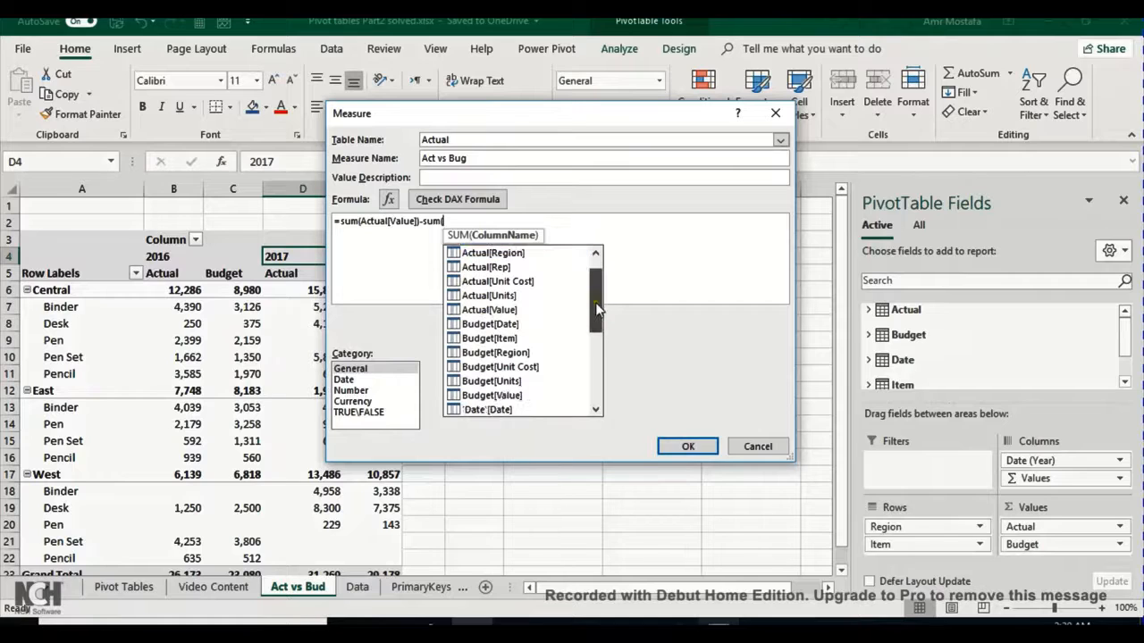
scroll(down, 3)
text(Budget[Value]))
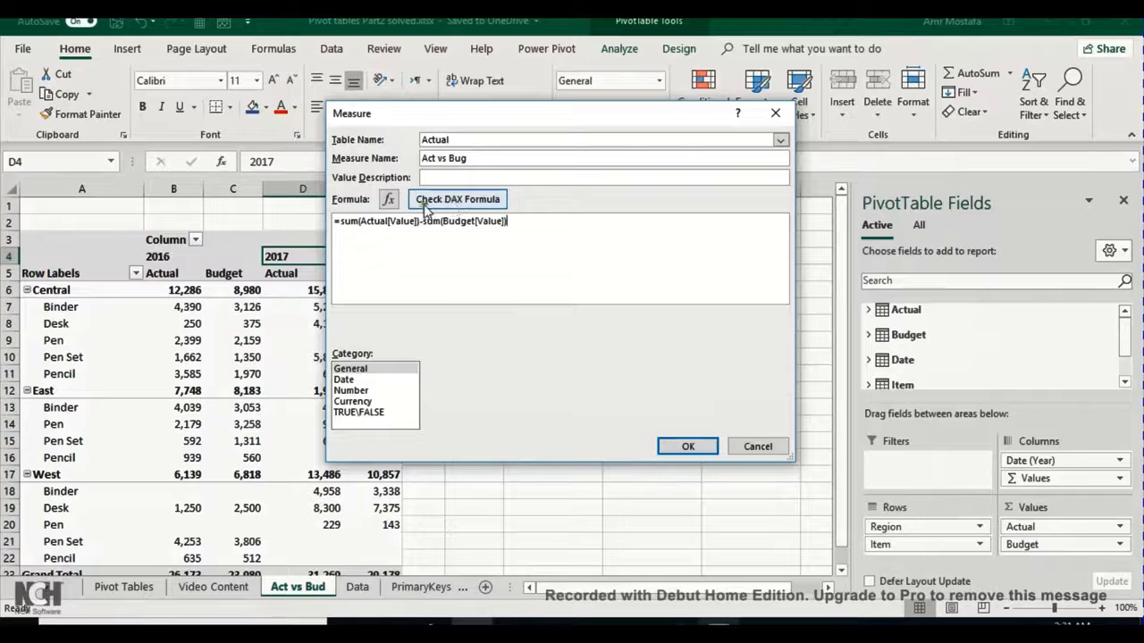
Check the formula, format Act vs Bug as a number with 1000 separators, and save it.
click(457, 198)
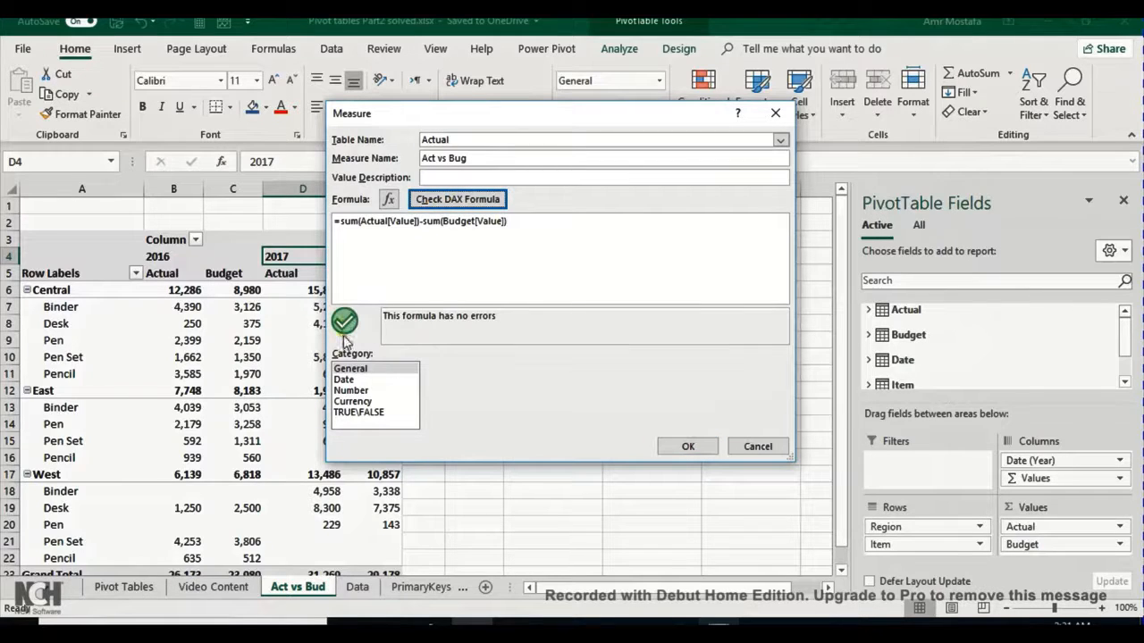
mouse_move(461, 313)
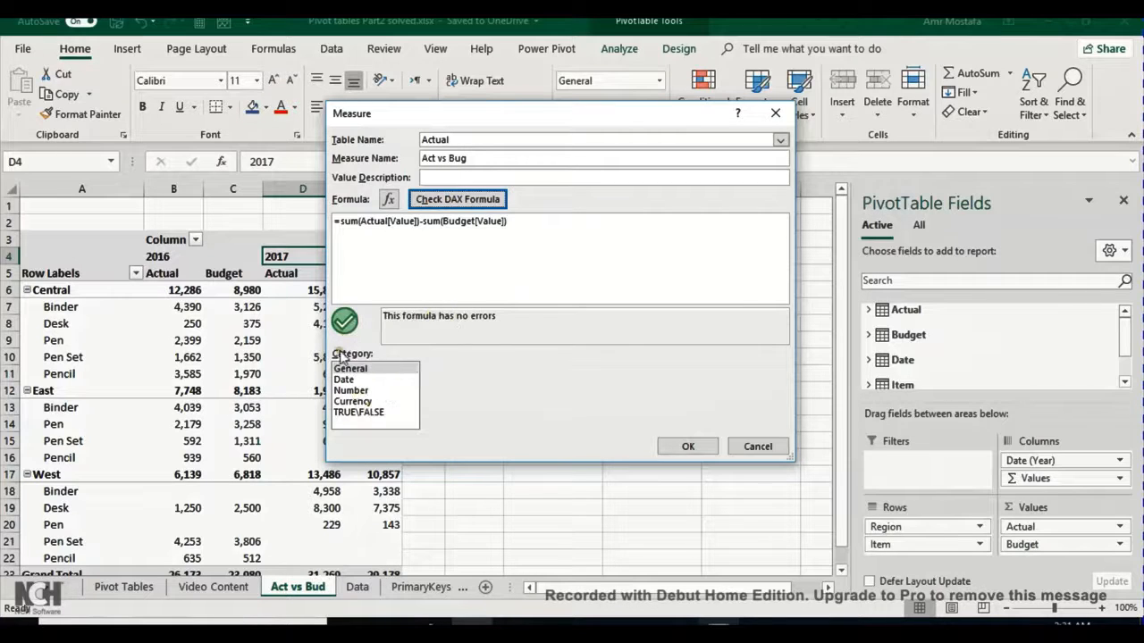
click(350, 390)
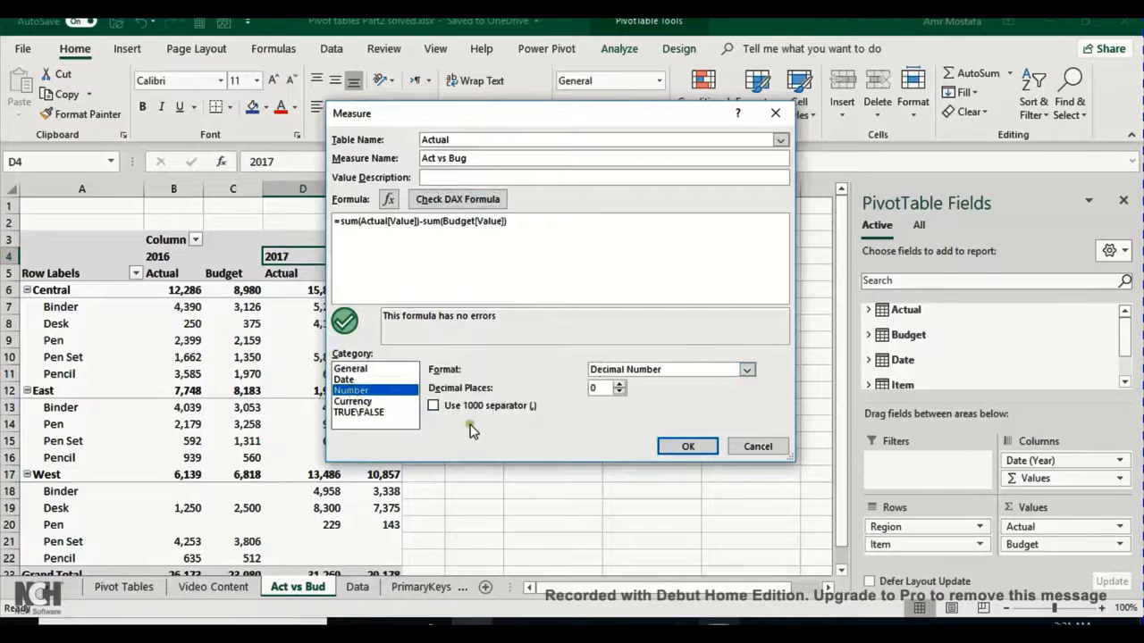
click(433, 405)
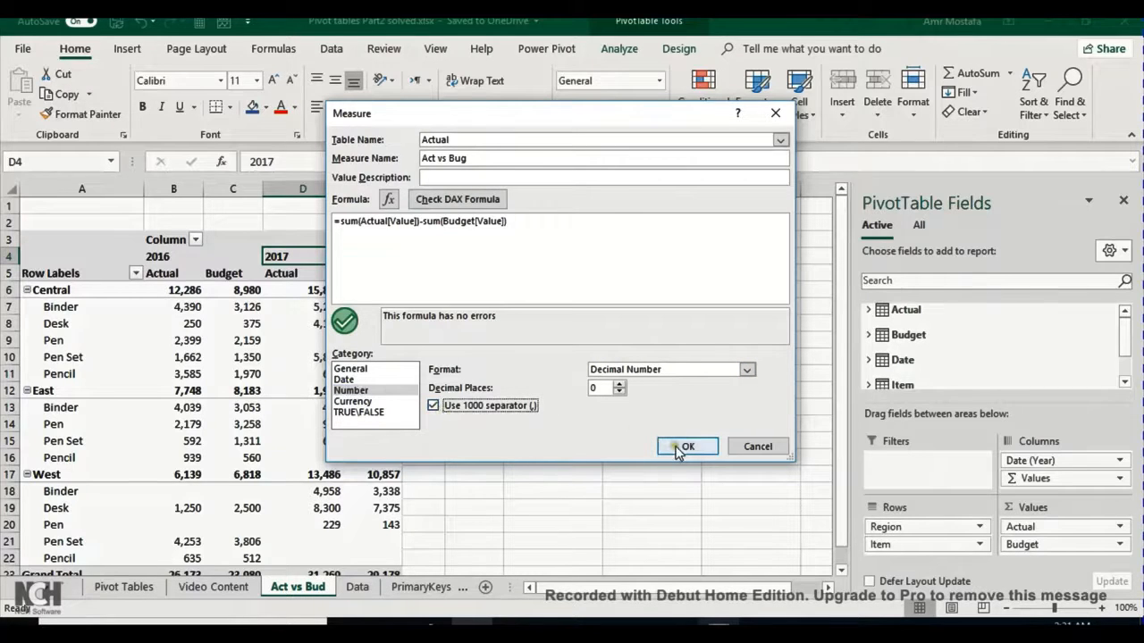
click(687, 447)
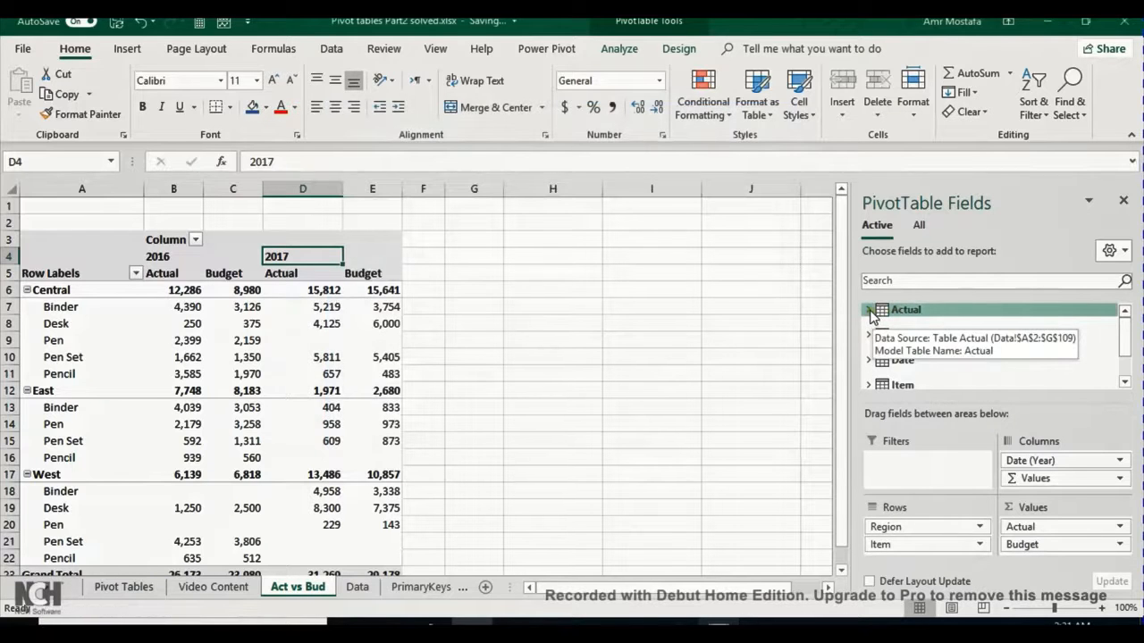
Add the Act vs Bug measure from the Actual table to the pivot's values.
click(868, 309)
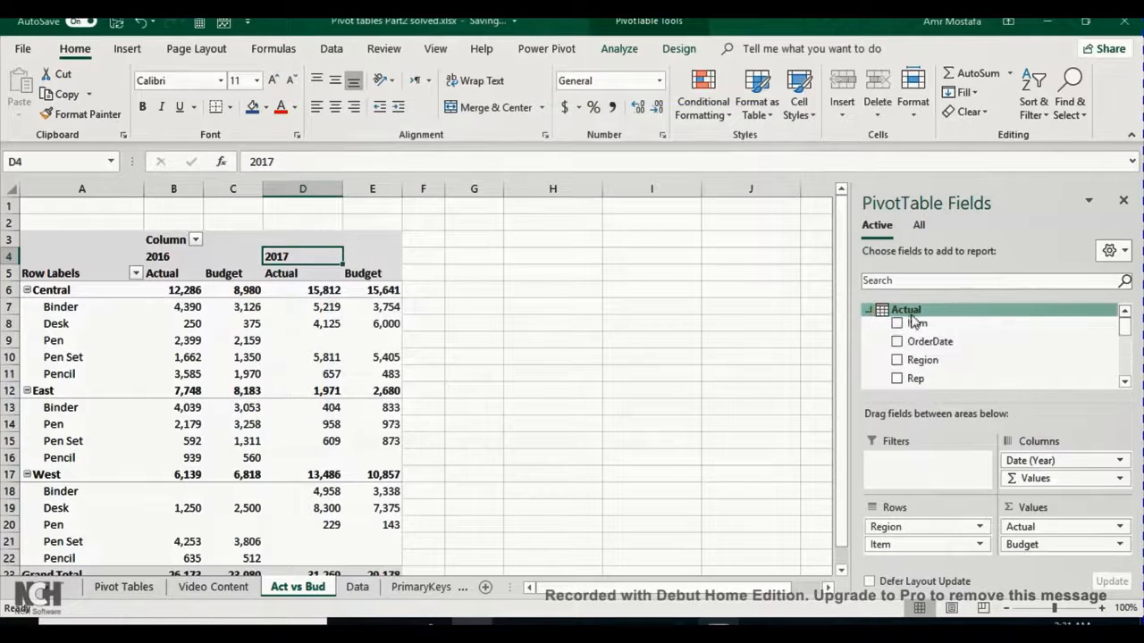
scroll(down, 3)
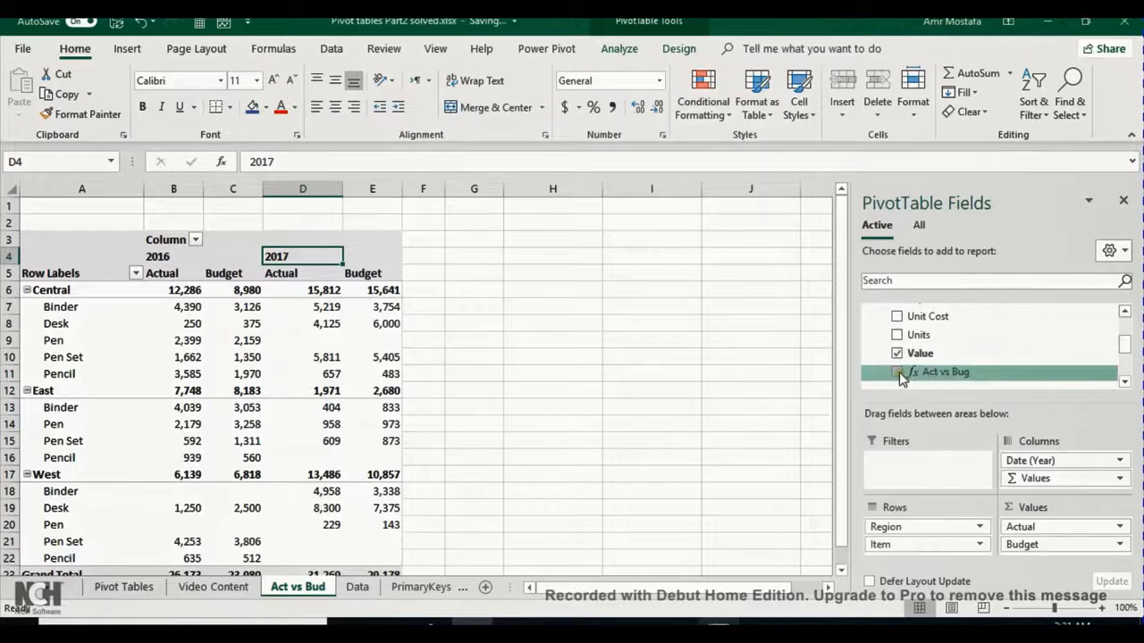
click(897, 372)
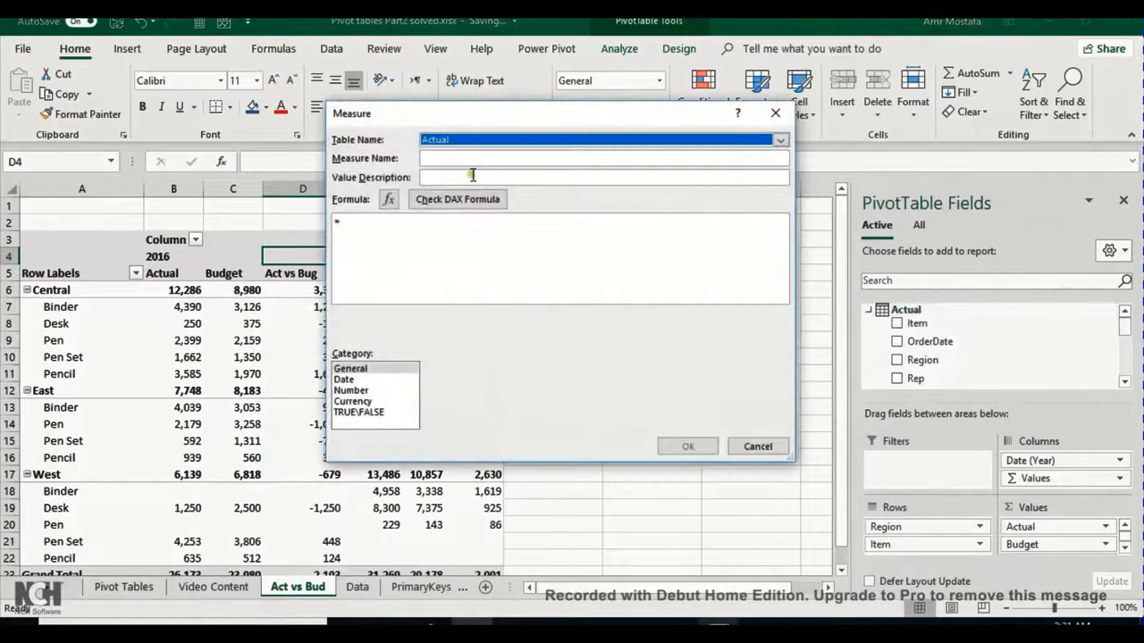
Name the new measure '% of Change'.
click(604, 158)
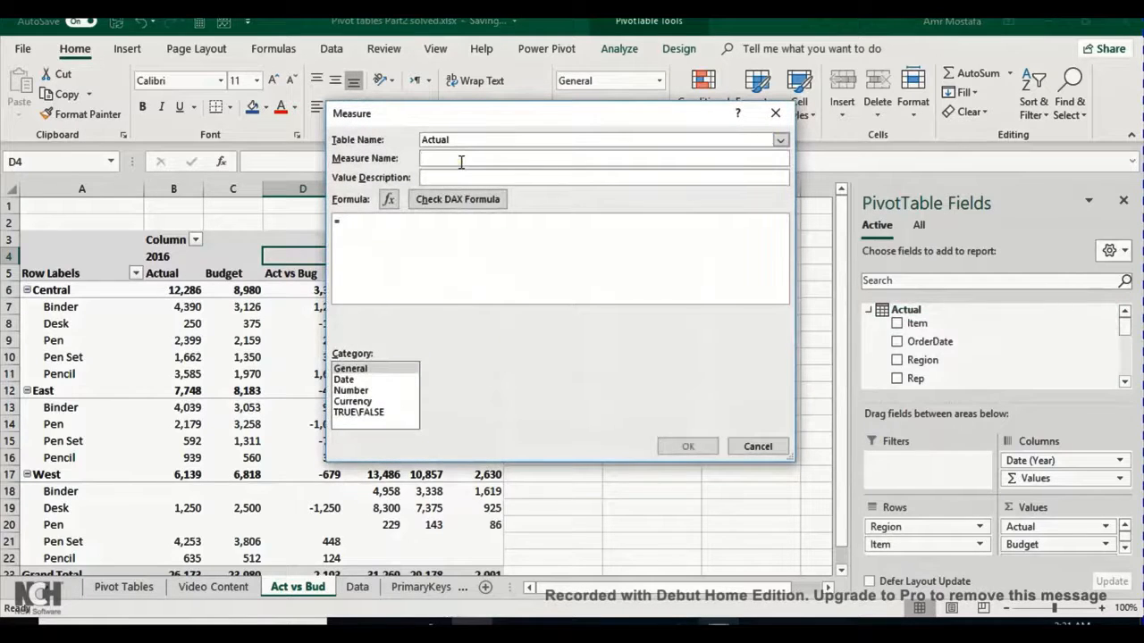
text(% of C)
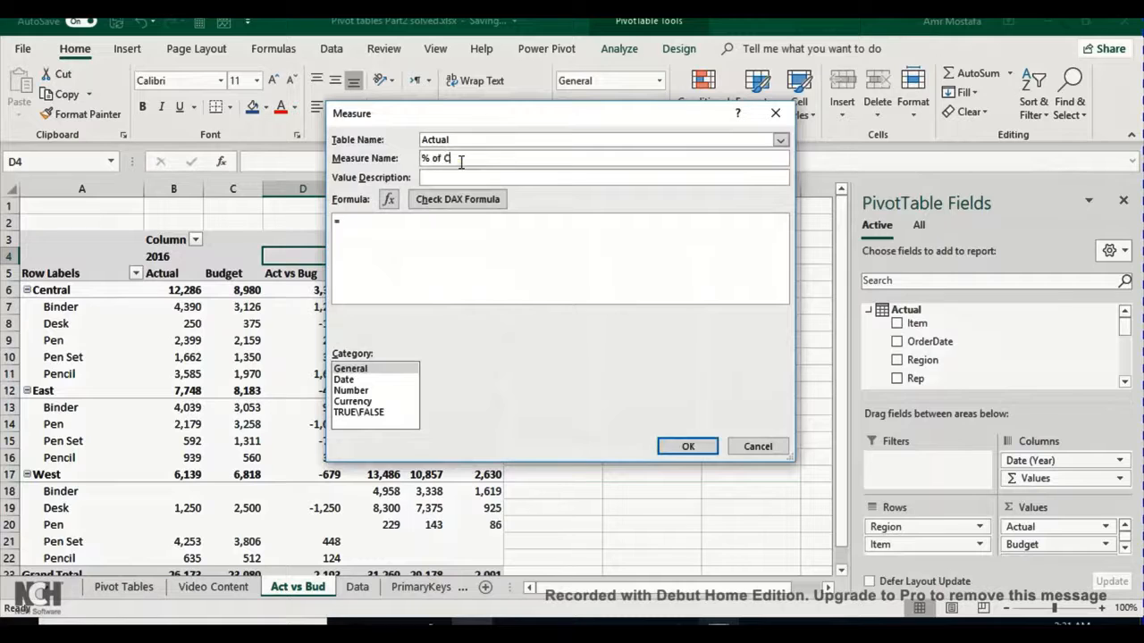
text(hange)
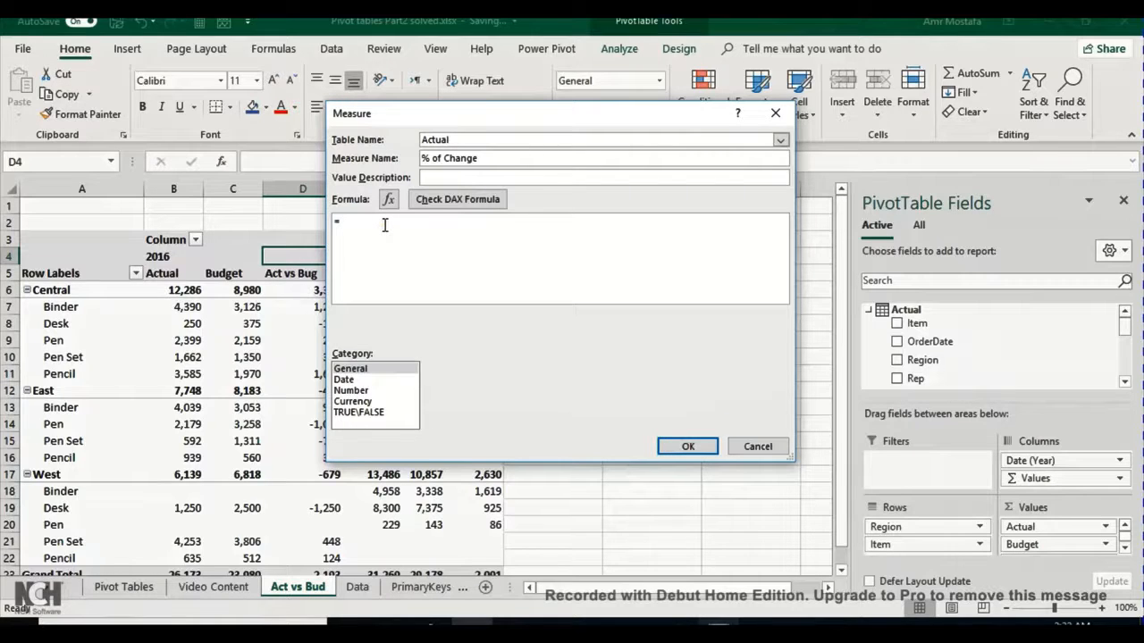
Enter the formula =[Act vs Bug]/Sum(Budget[Value]).
text(=)
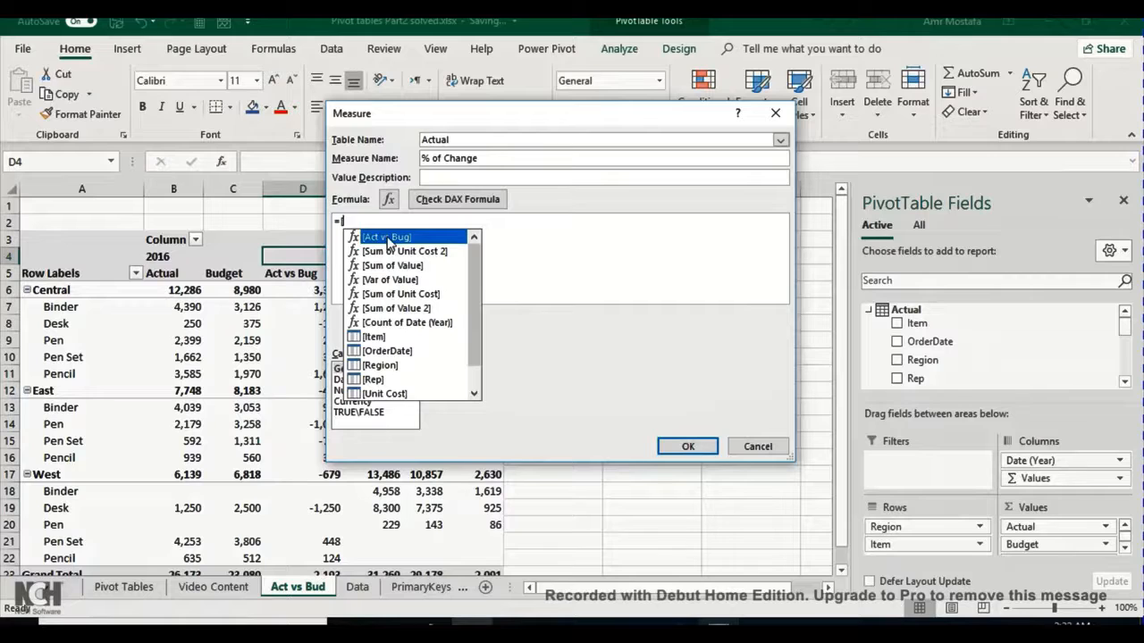
click(386, 235)
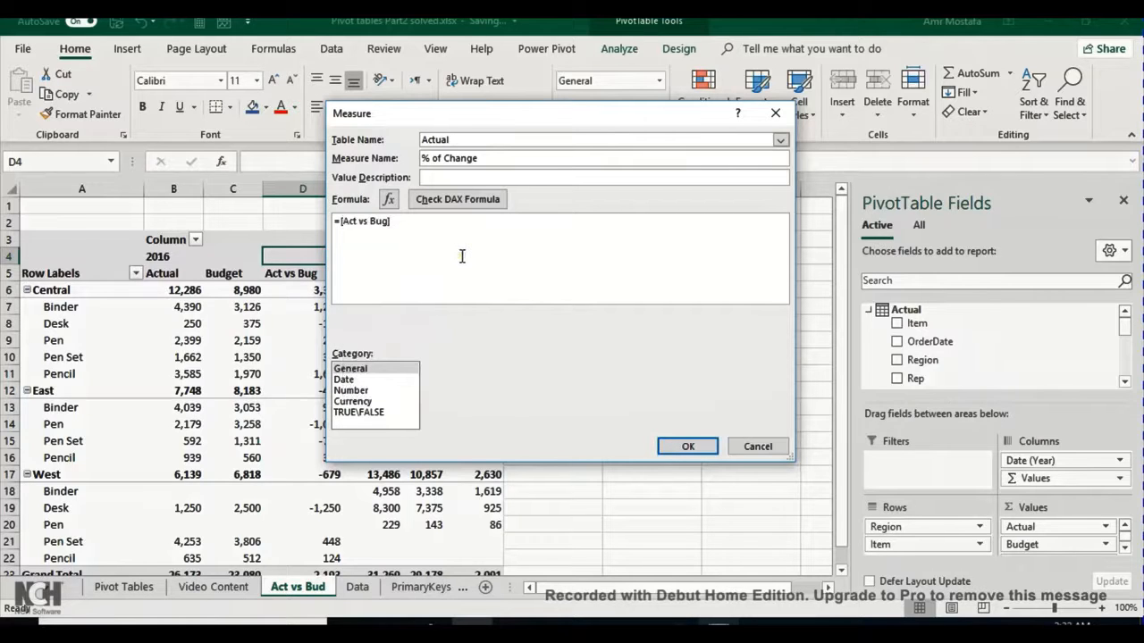
text(/)
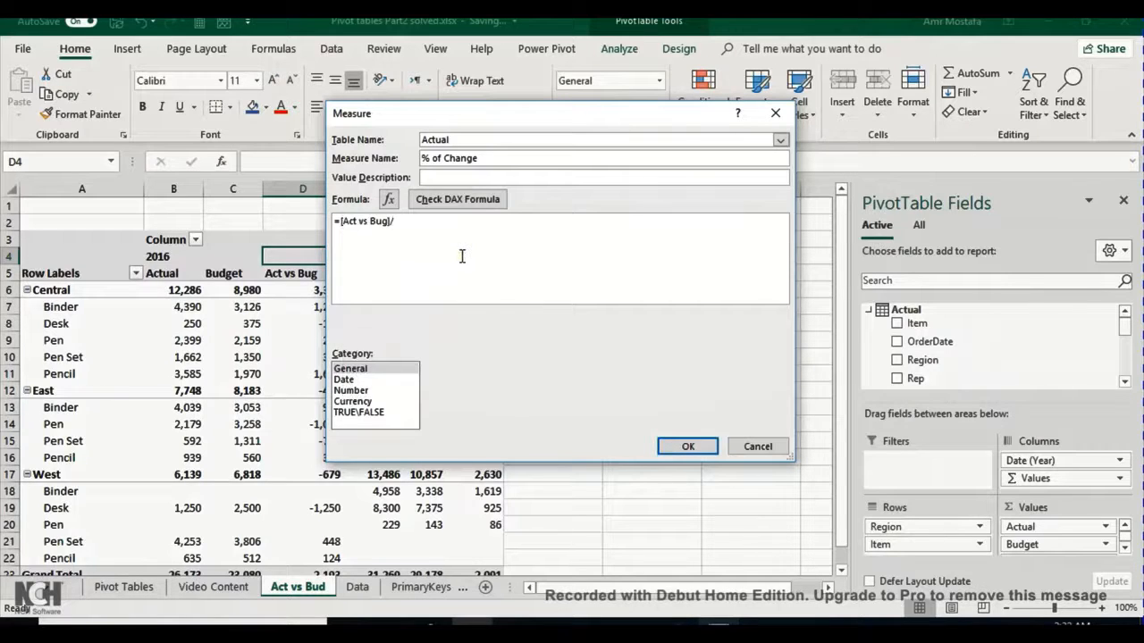
text(Sum()
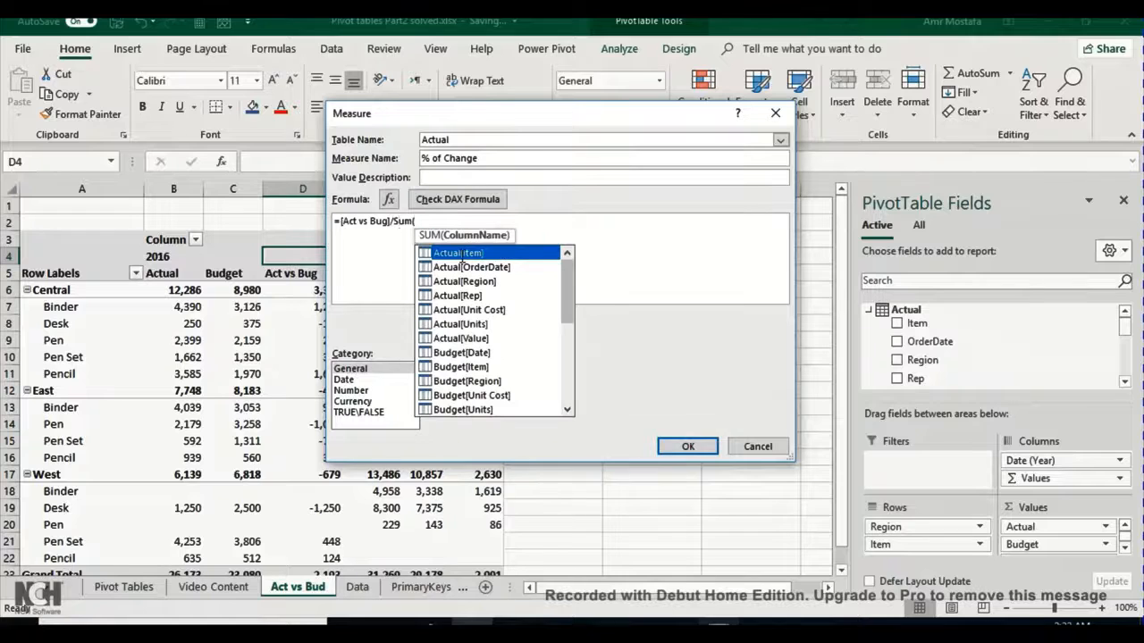
scroll(down, 3)
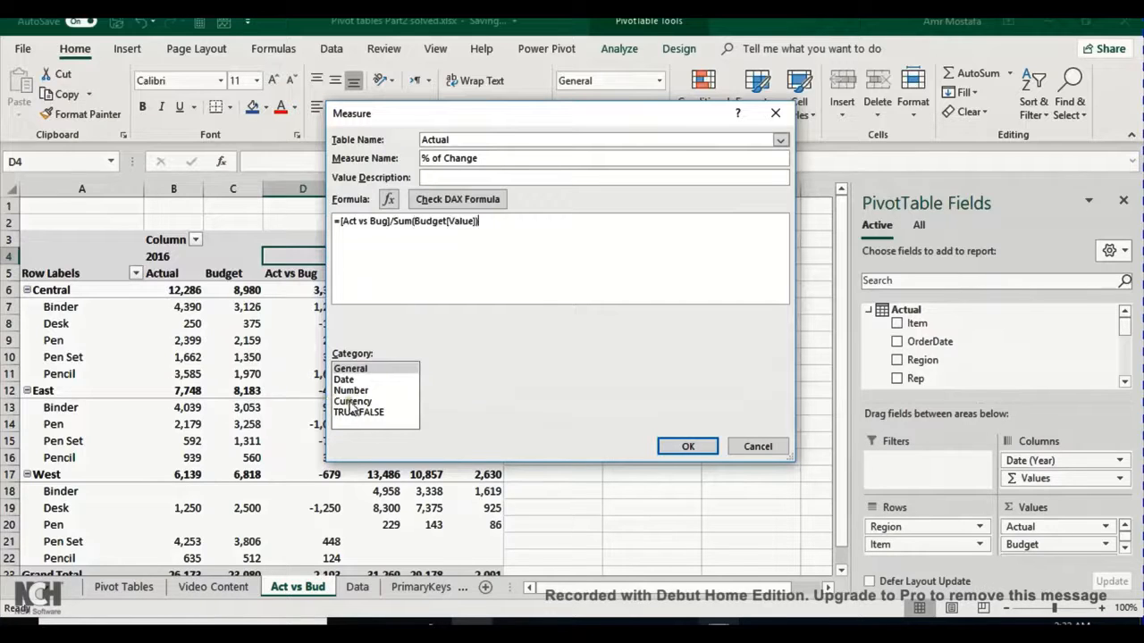
Format % of Change as a percentage with 1 decimal place and save the measure.
click(351, 390)
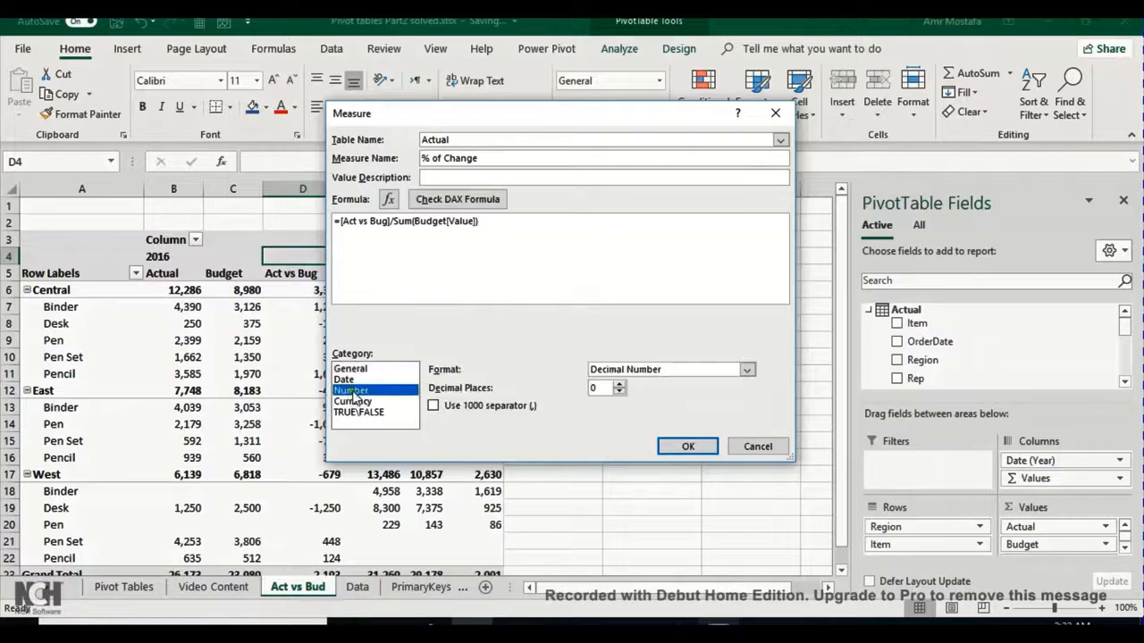
click(747, 369)
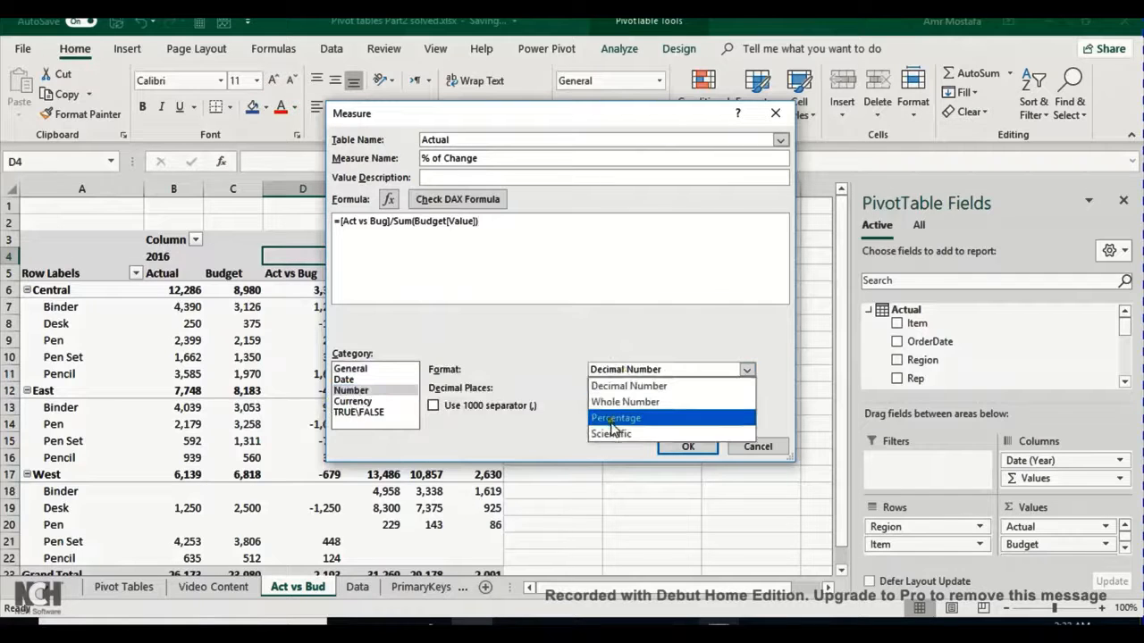
click(614, 418)
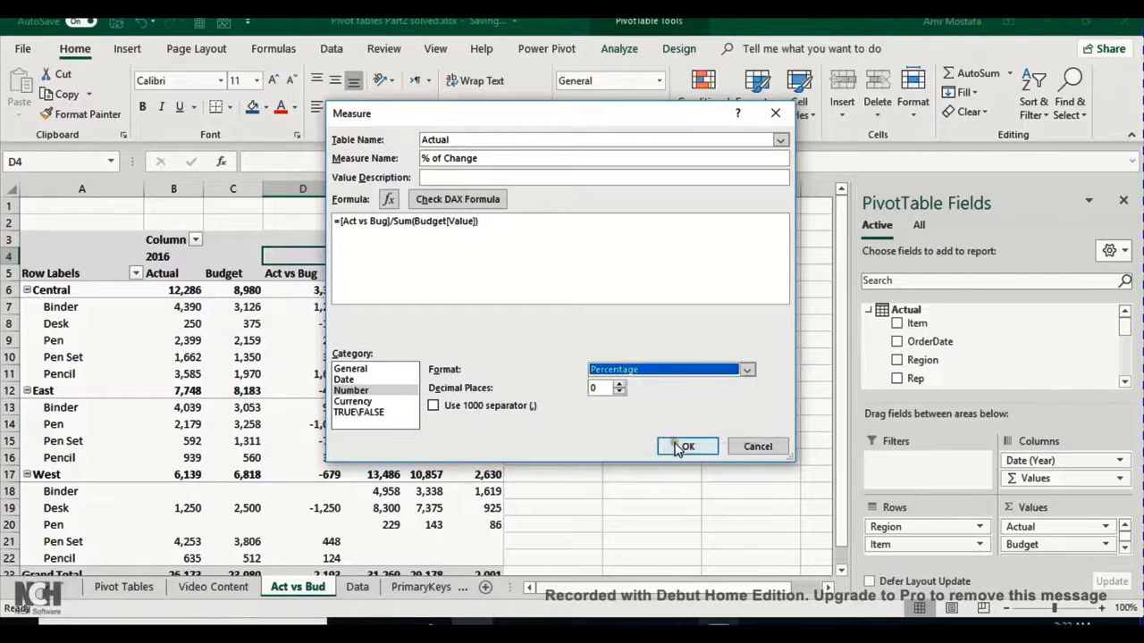
click(618, 383)
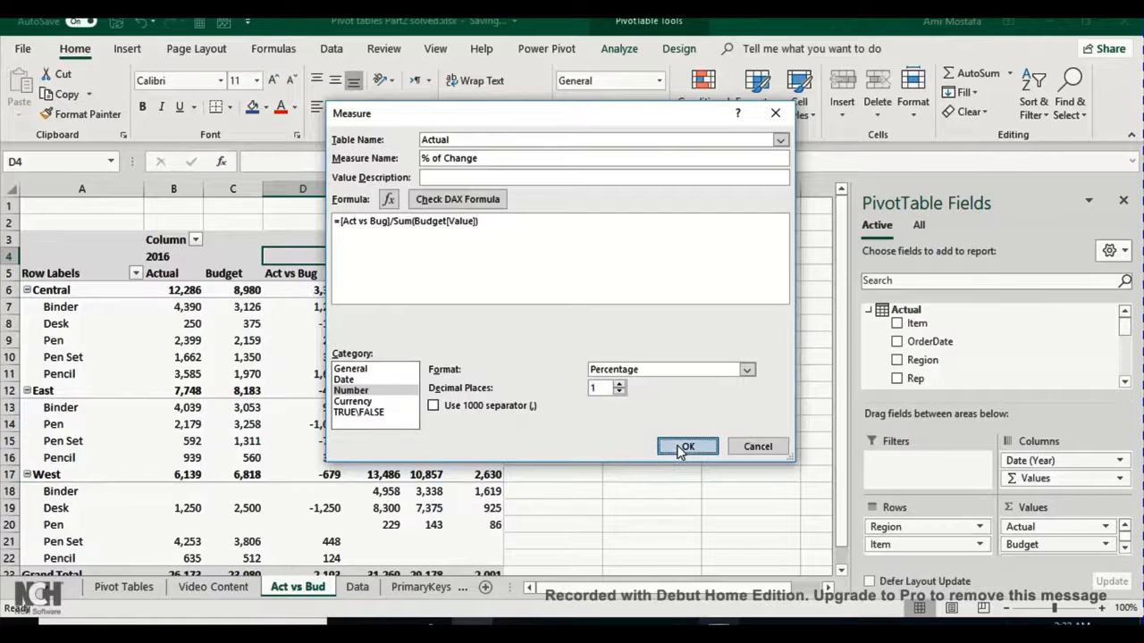
click(686, 447)
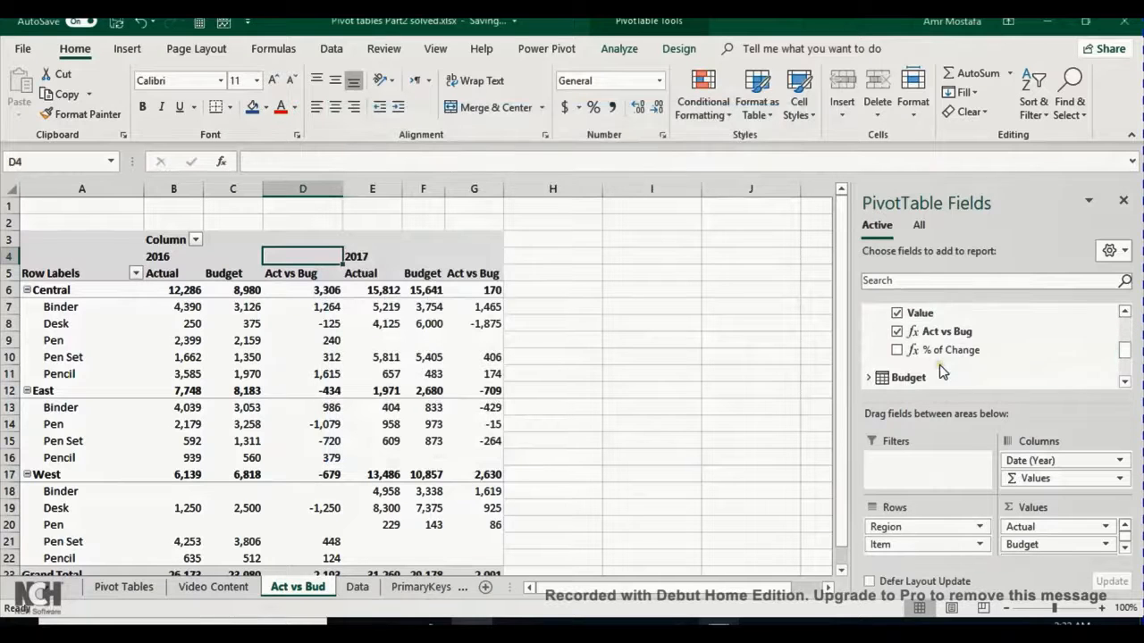
Add the % of Change measure to the pivot's values beside Act vs Bug.
click(897, 349)
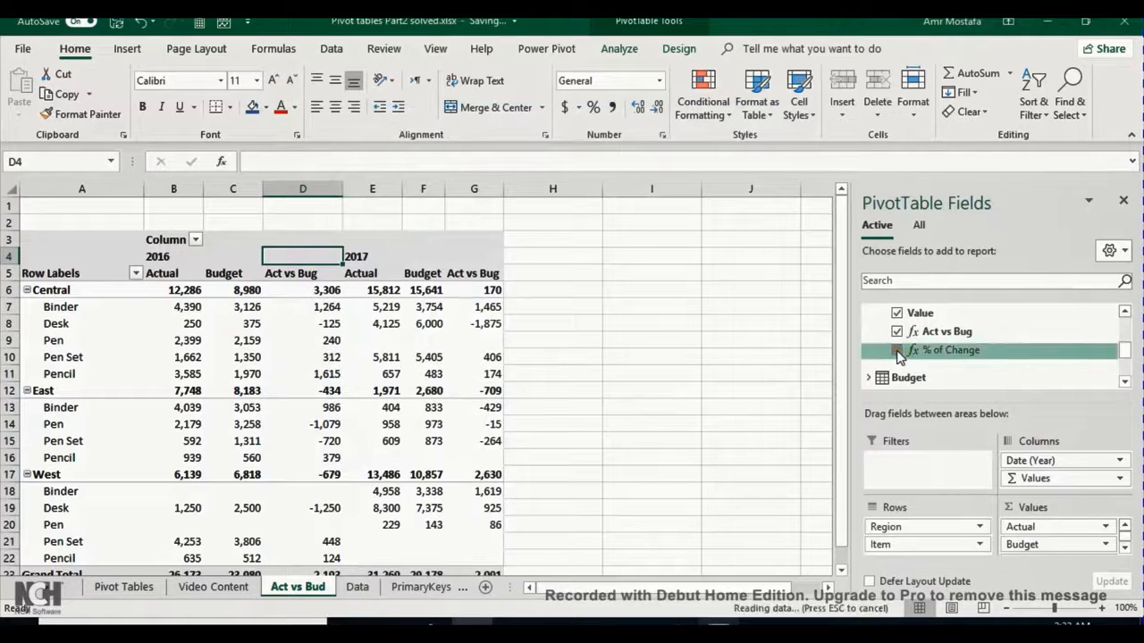
click(897, 348)
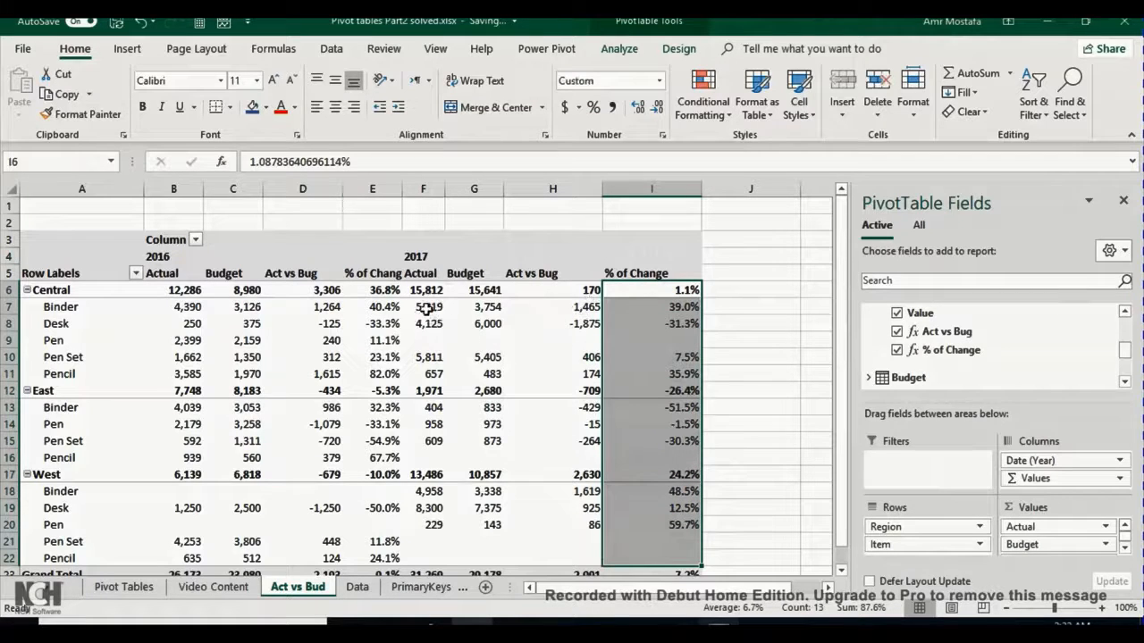
mouse_move(490, 418)
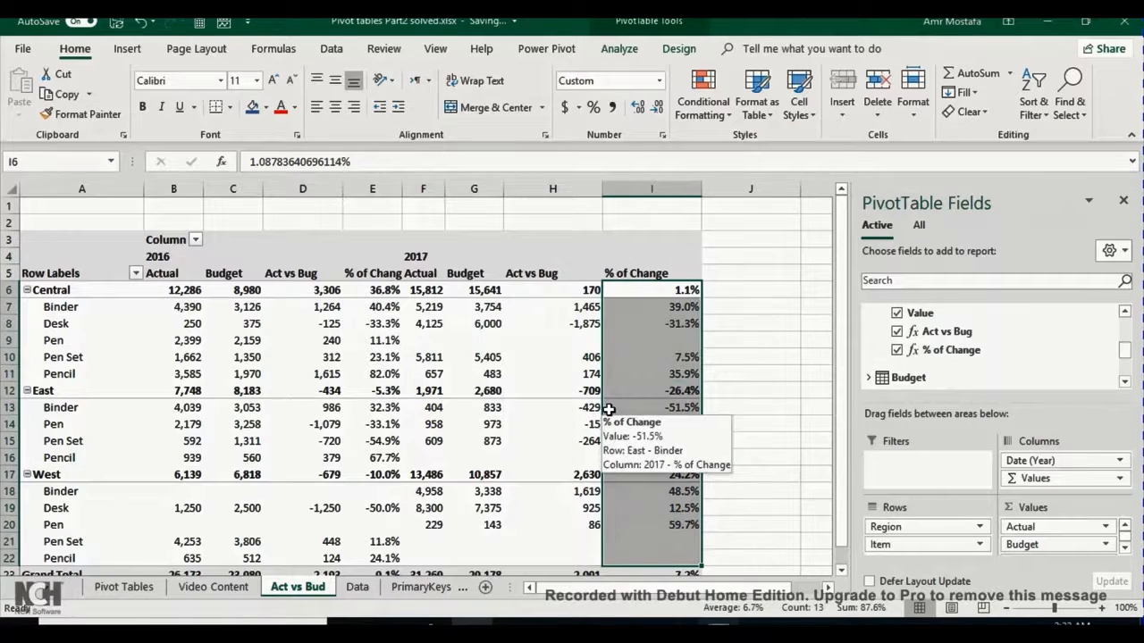
mouse_move(915, 515)
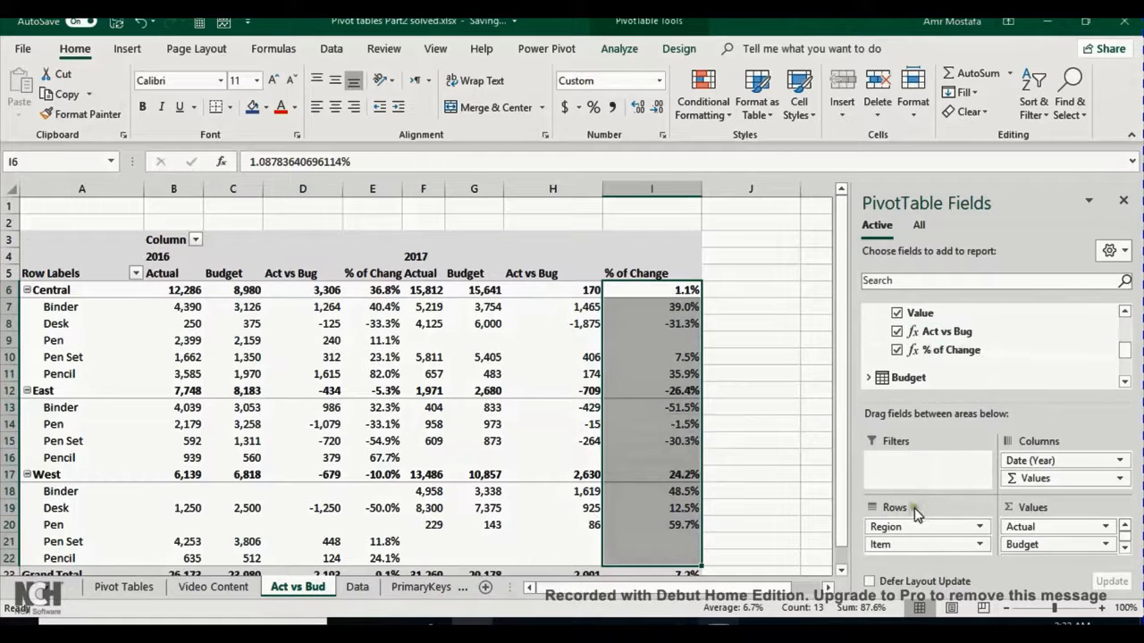
mouse_move(915, 525)
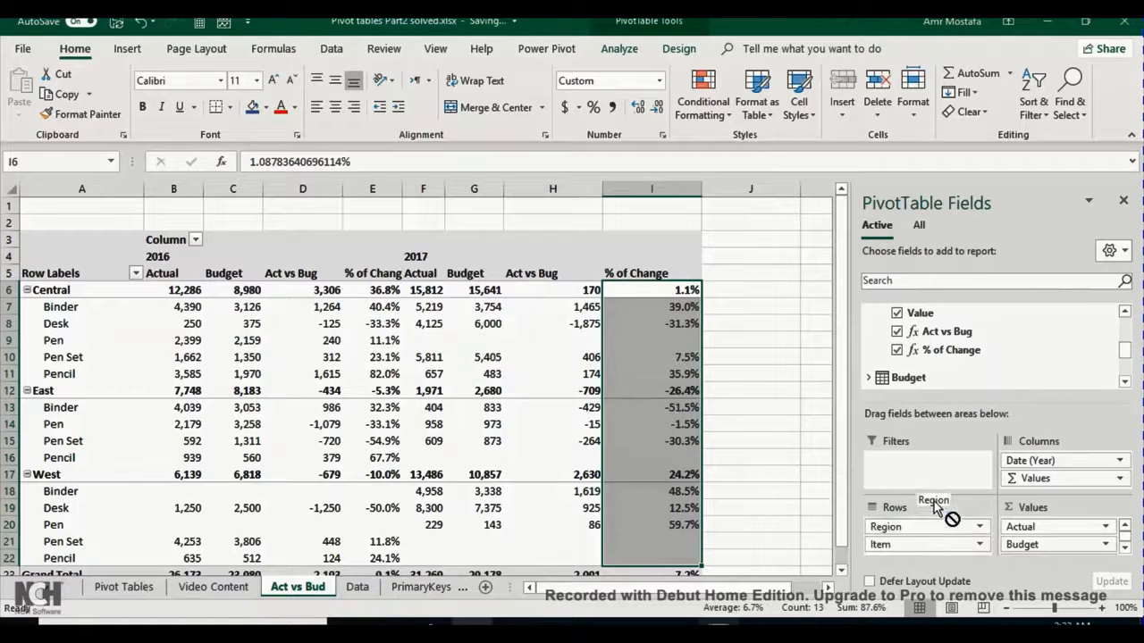
Move Region from Rows to Filters and filter the pivot to the East region.
drag(925, 525, 926, 461)
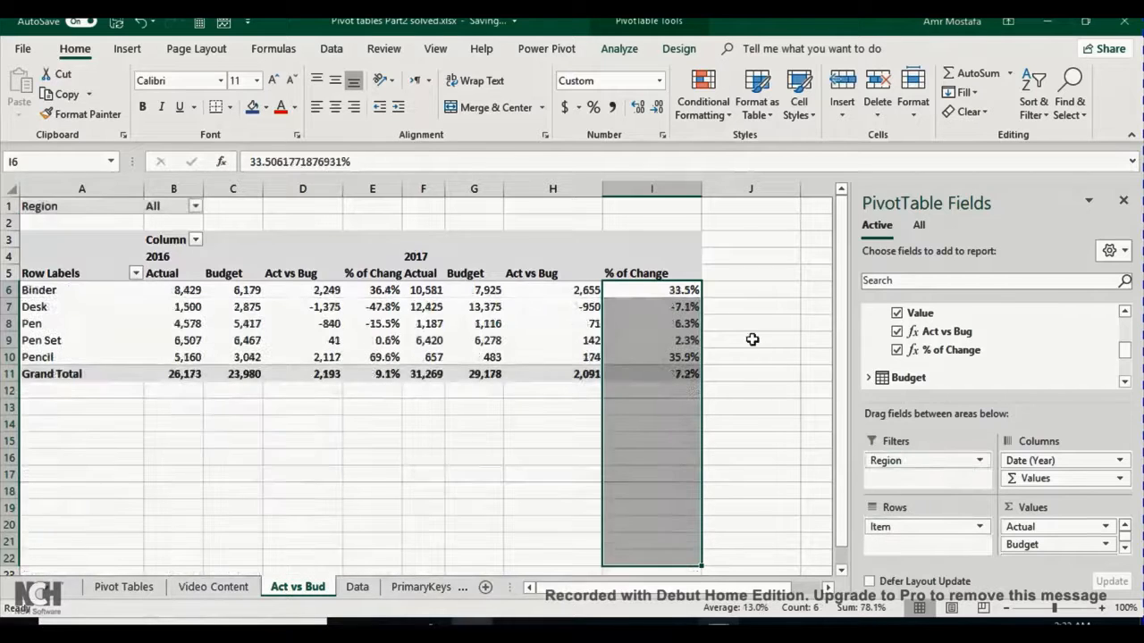
click(650, 307)
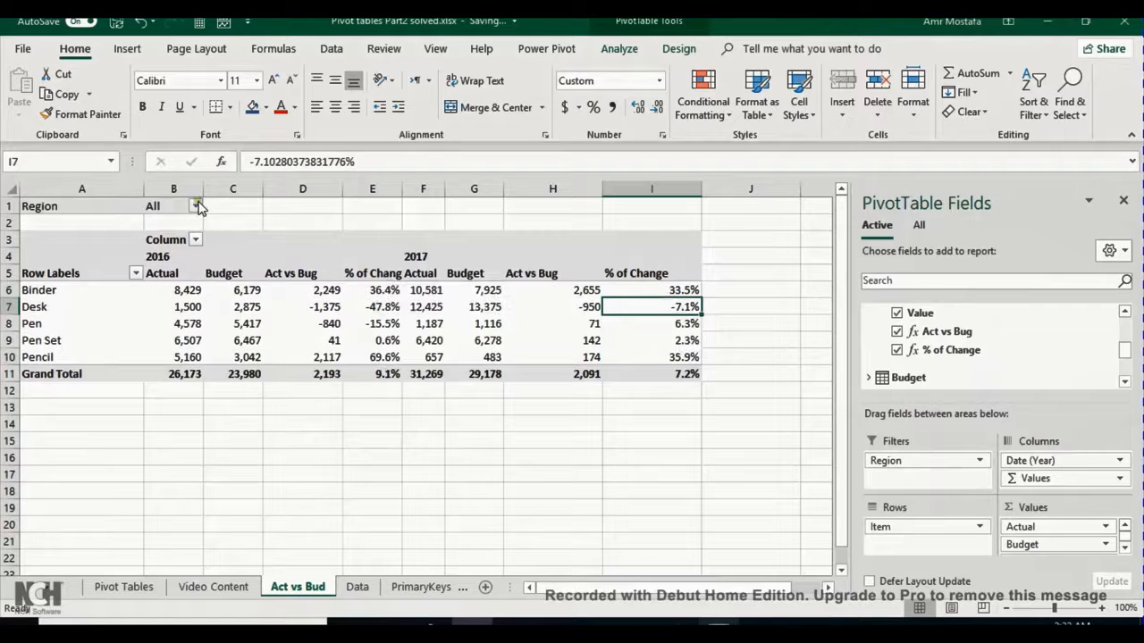
click(196, 206)
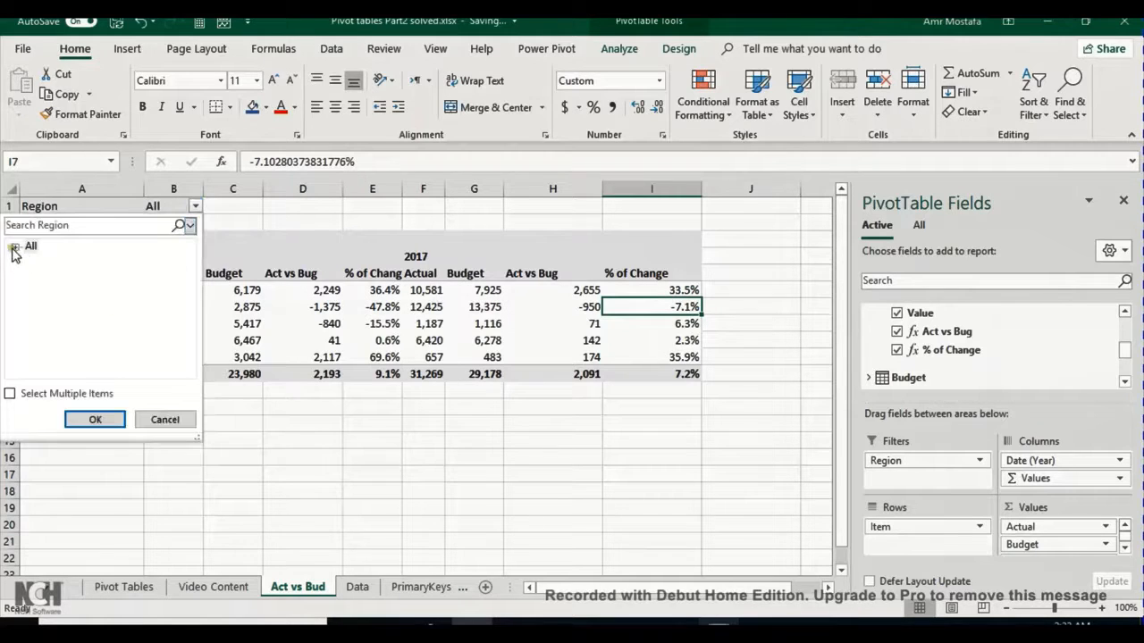
click(14, 247)
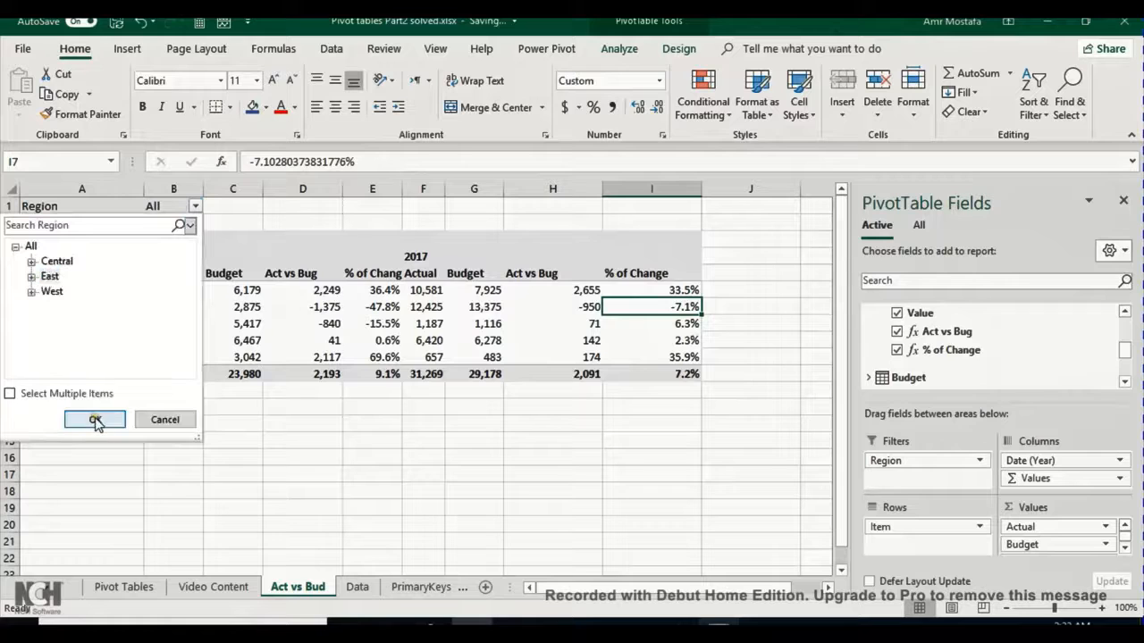
click(95, 420)
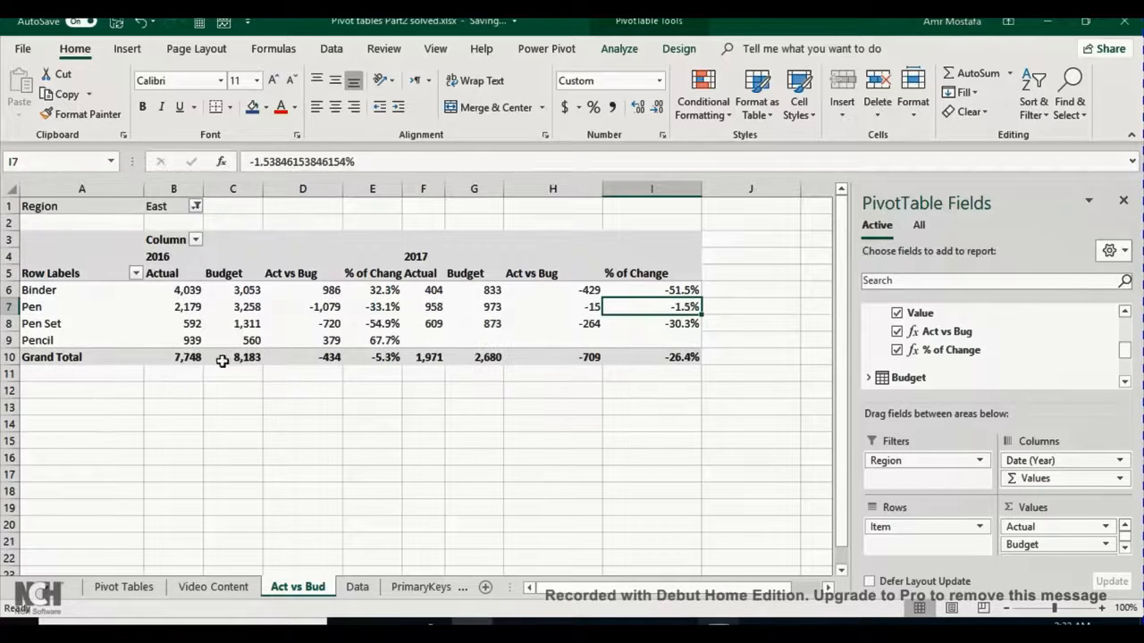
click(547, 48)
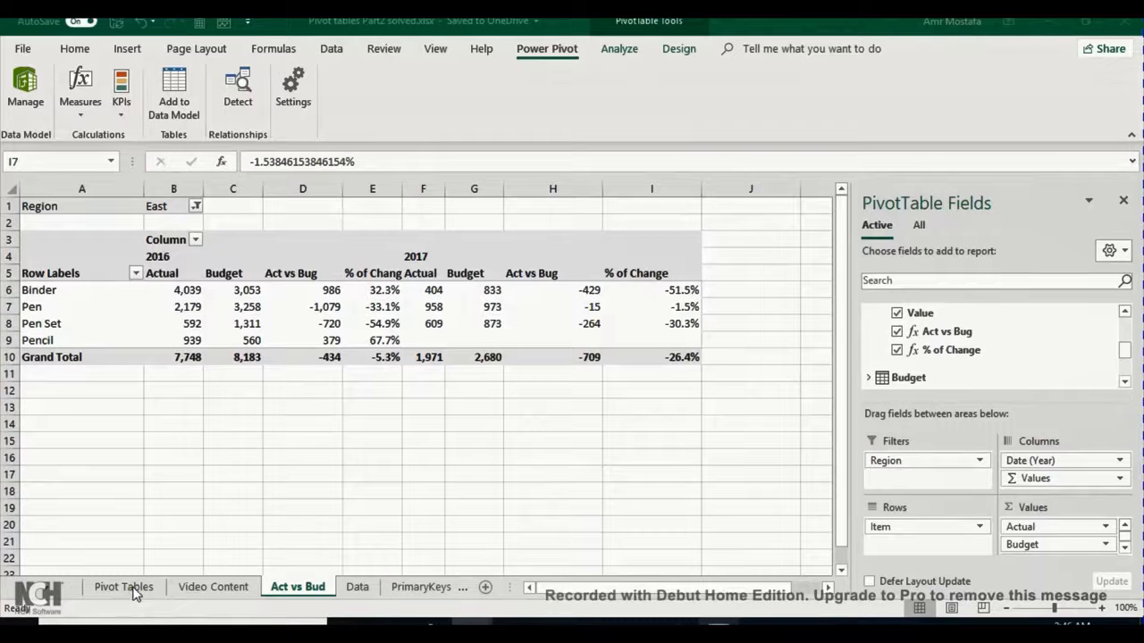
click(651, 308)
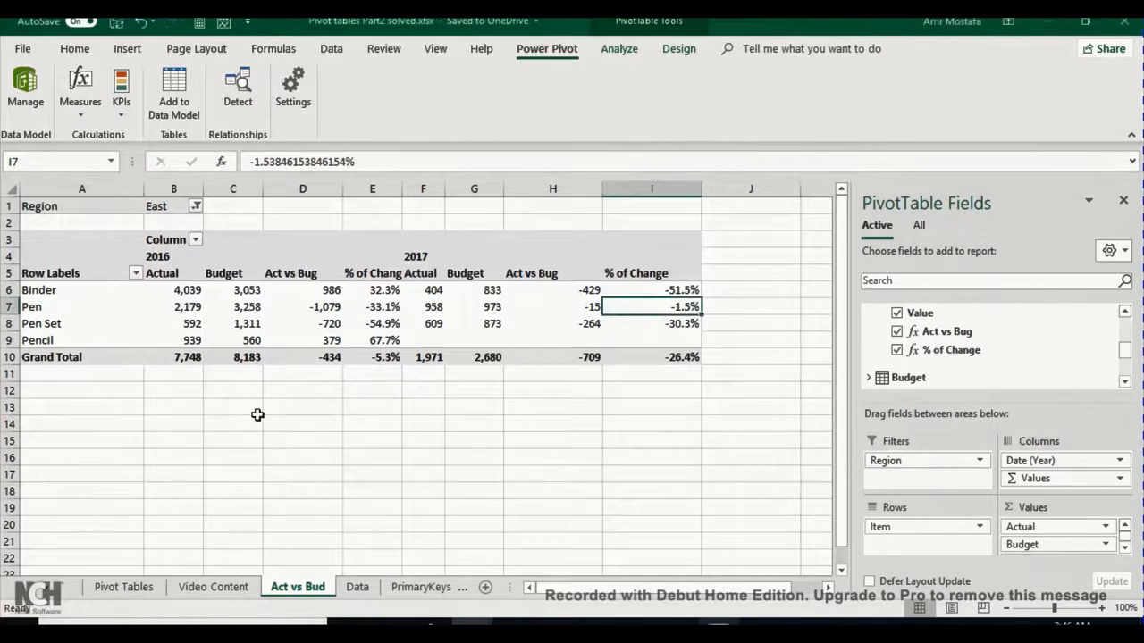